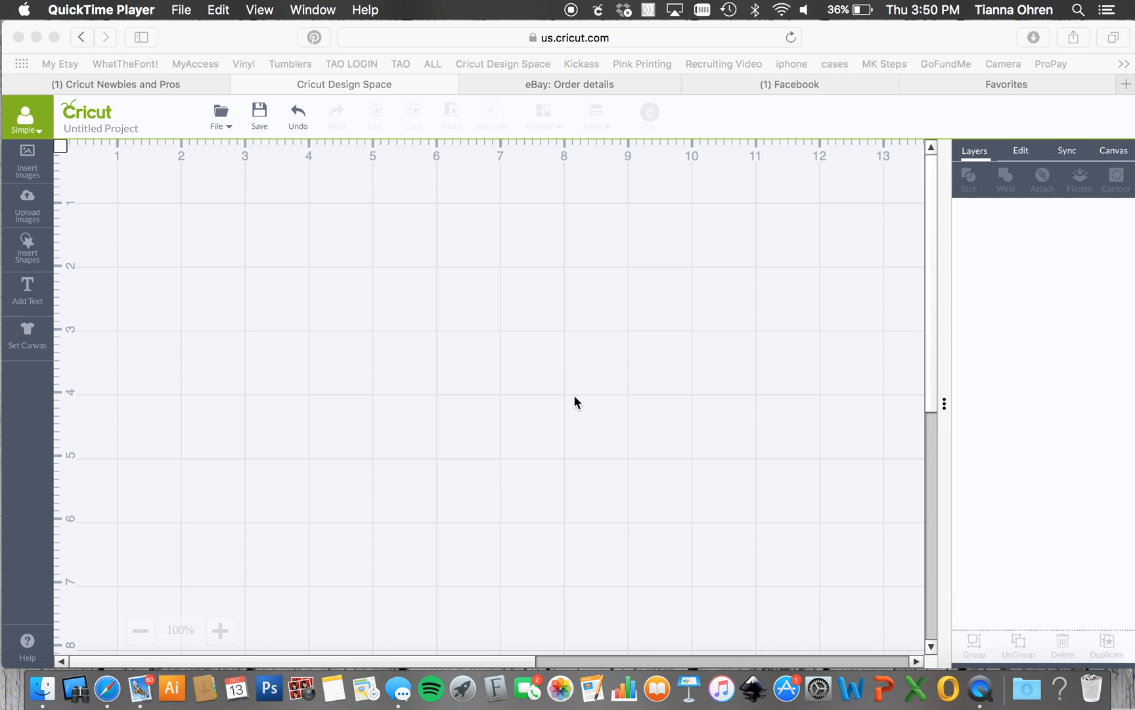
mouse_move(171, 331)
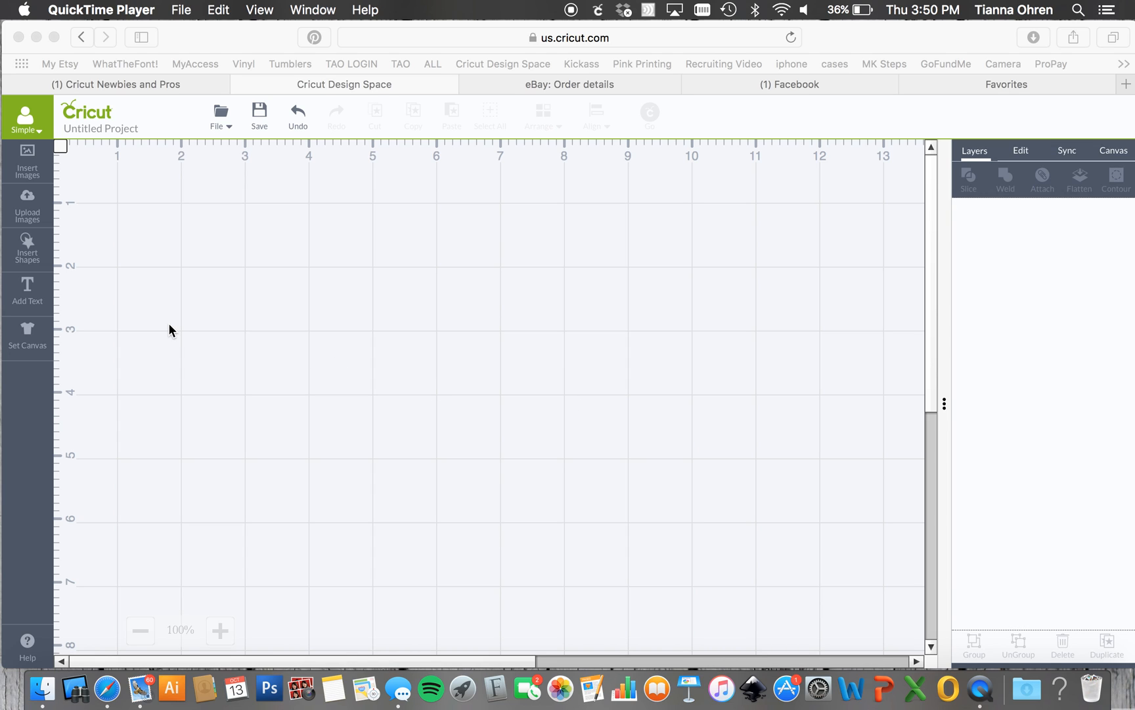
mouse_move(39, 214)
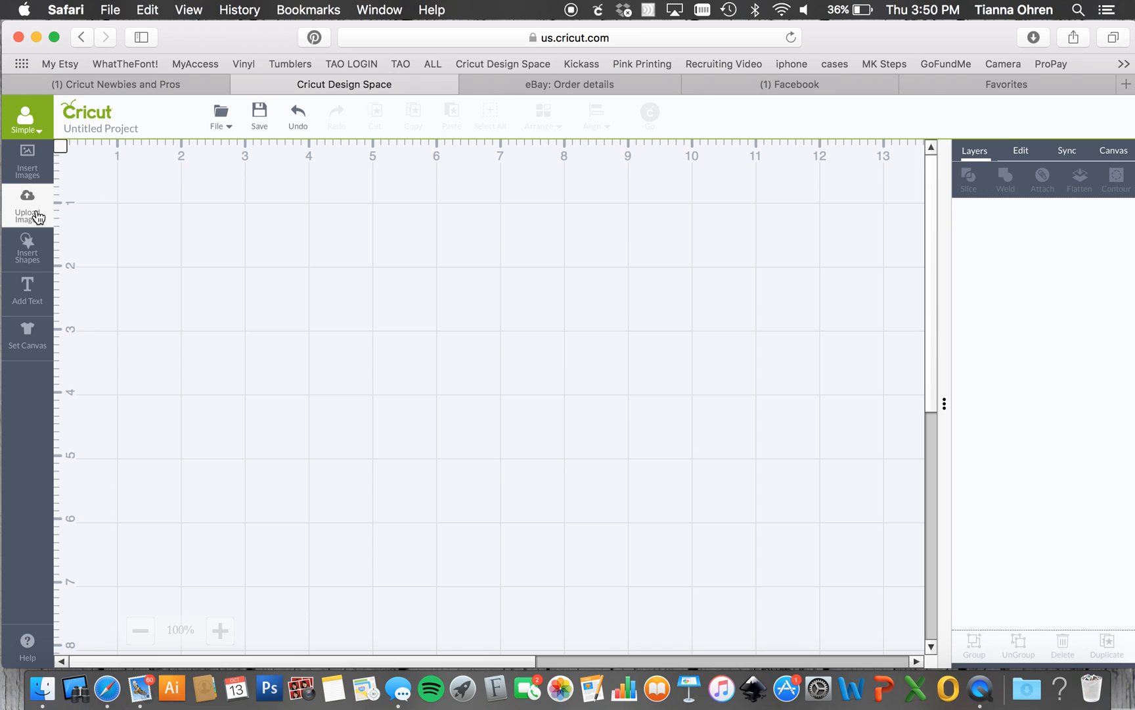
mouse_move(37, 200)
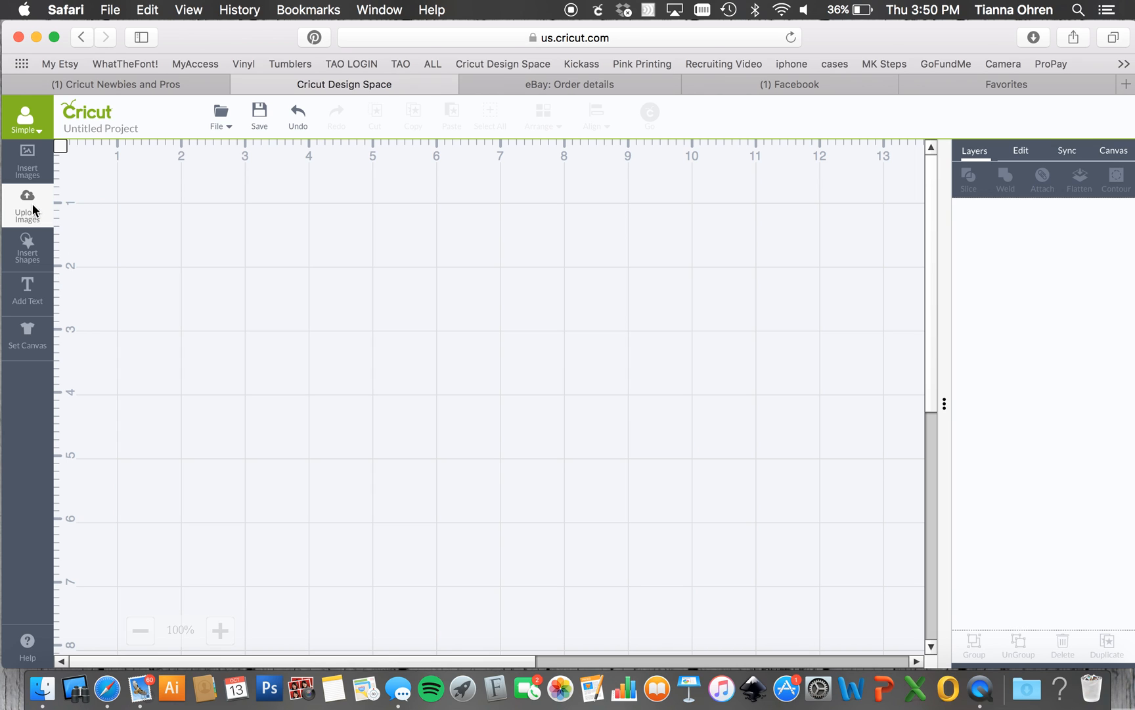
Insert the deer head silhouette from the Uploaded Images Library onto the canvas
left_click(28, 201)
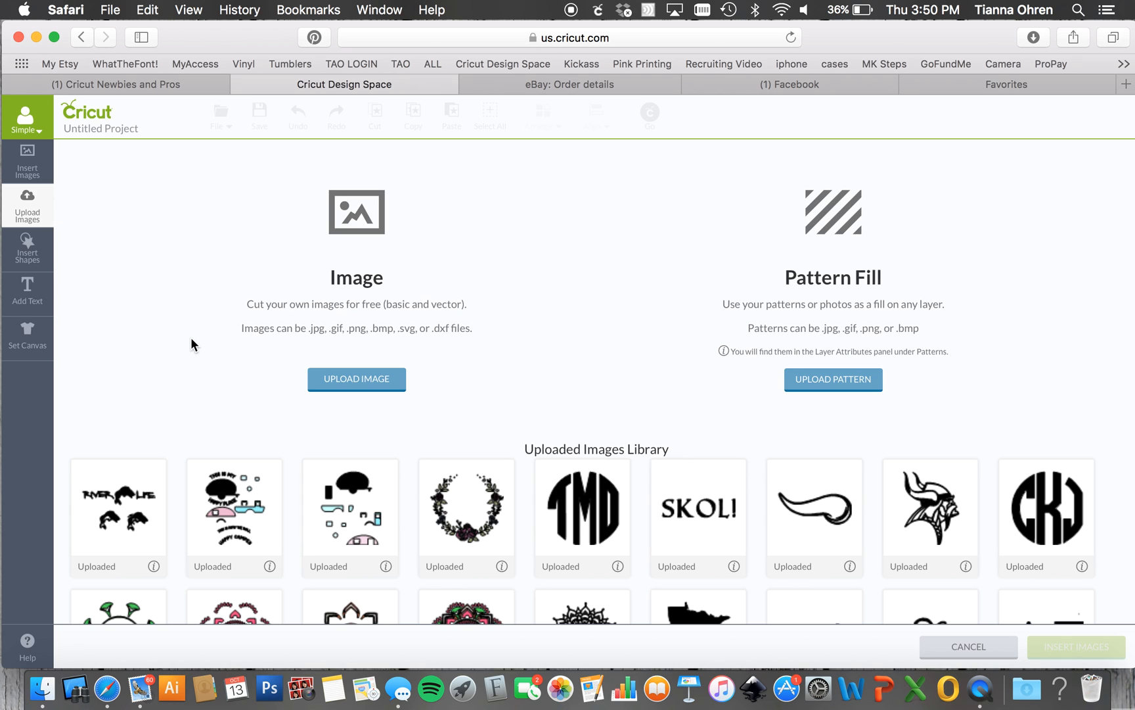
scroll("down", 3)
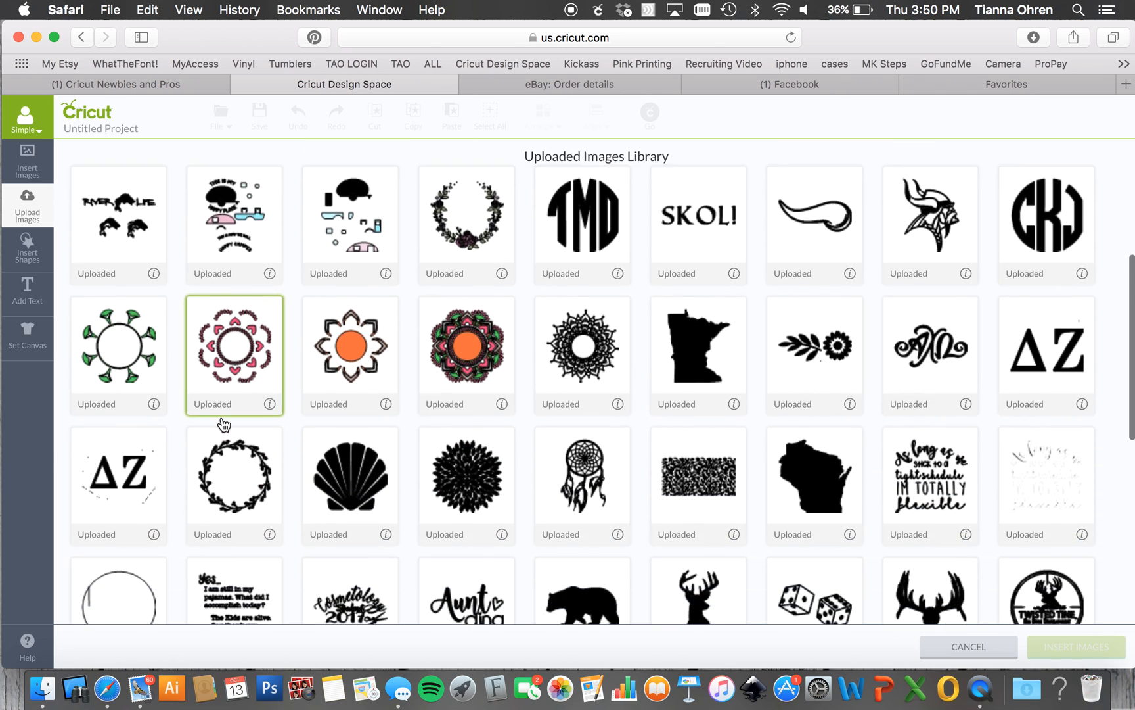
scroll("down", 3)
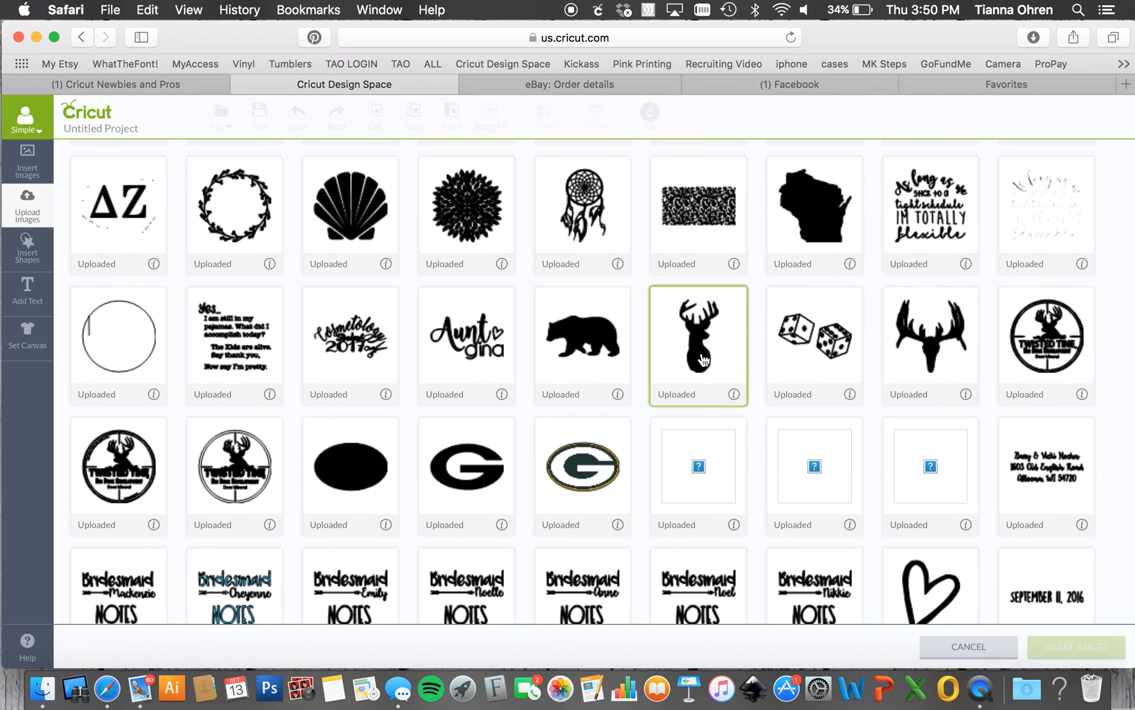
left_click(699, 351)
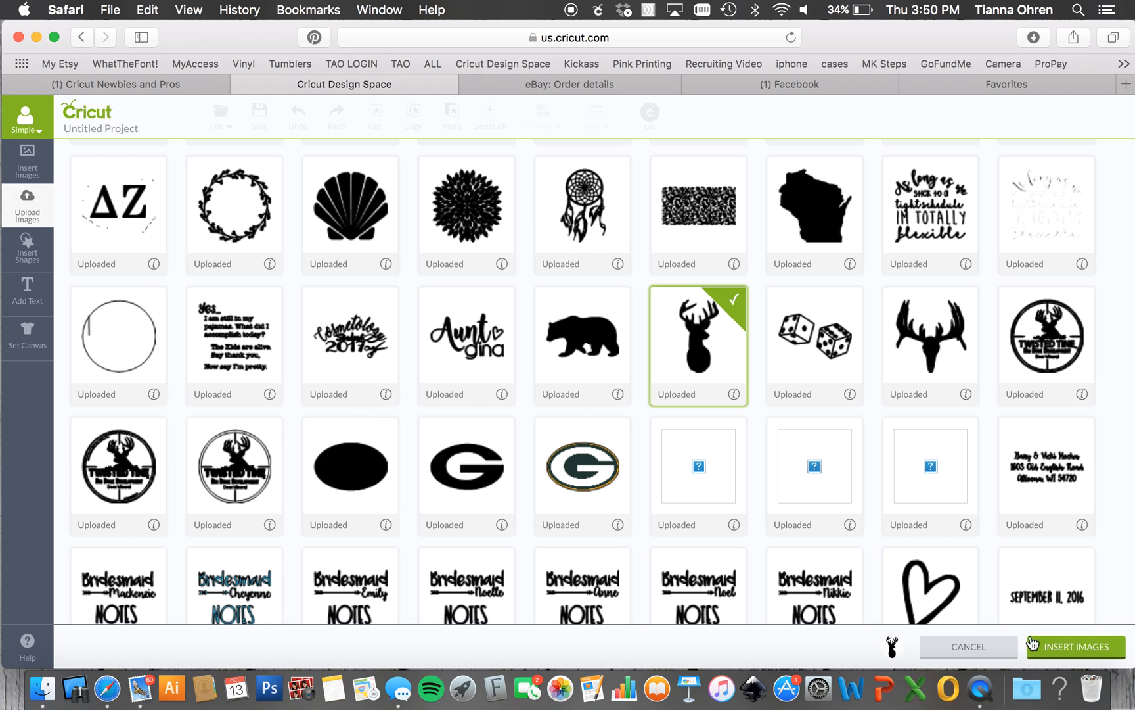
left_click(1075, 647)
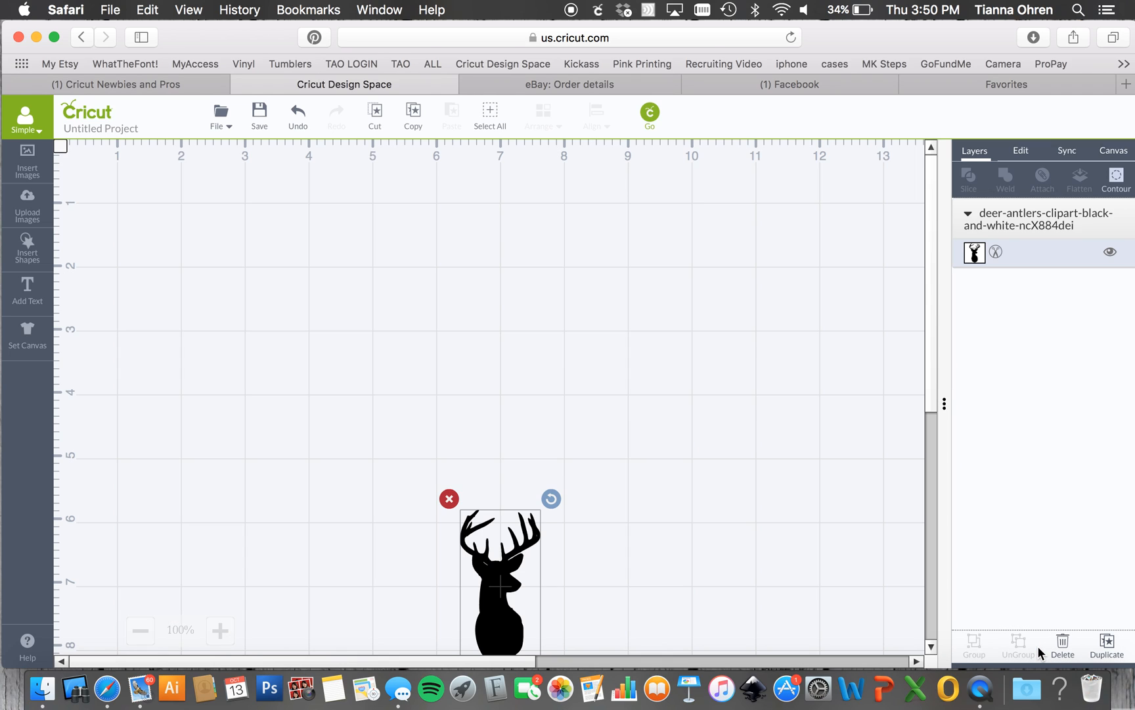
Move the deer head to the top of the canvas and enlarge it to about 5 inches tall
left_click_drag(499, 579, 417, 362)
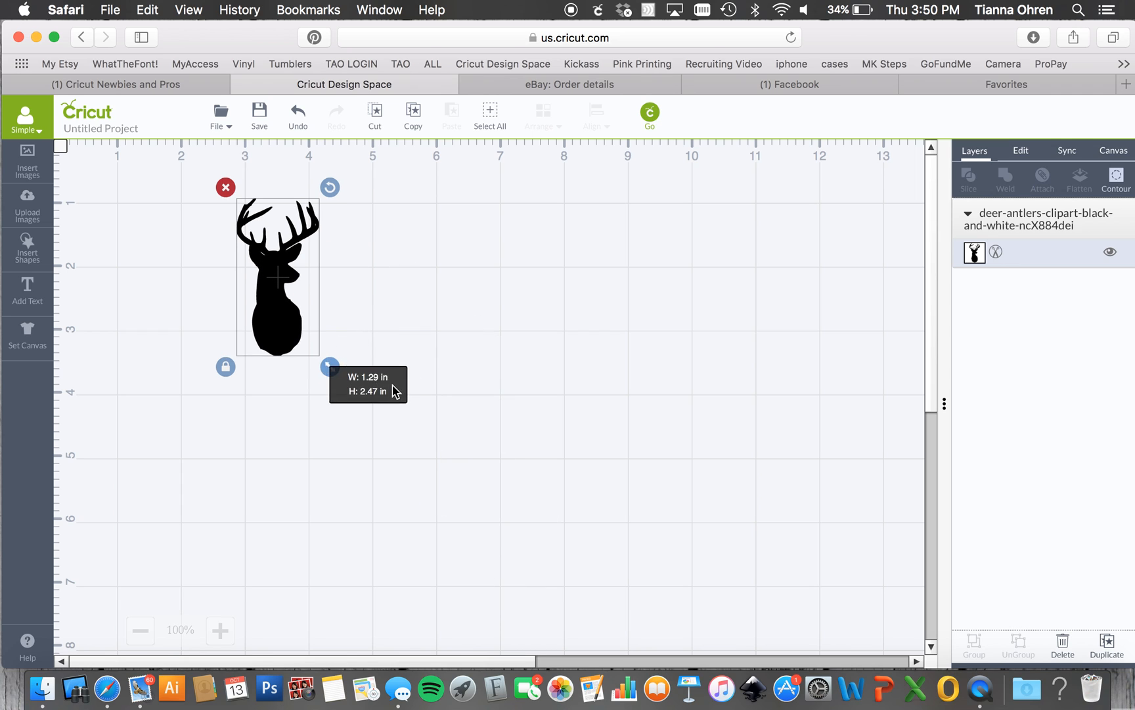
left_click_drag(330, 367, 422, 542)
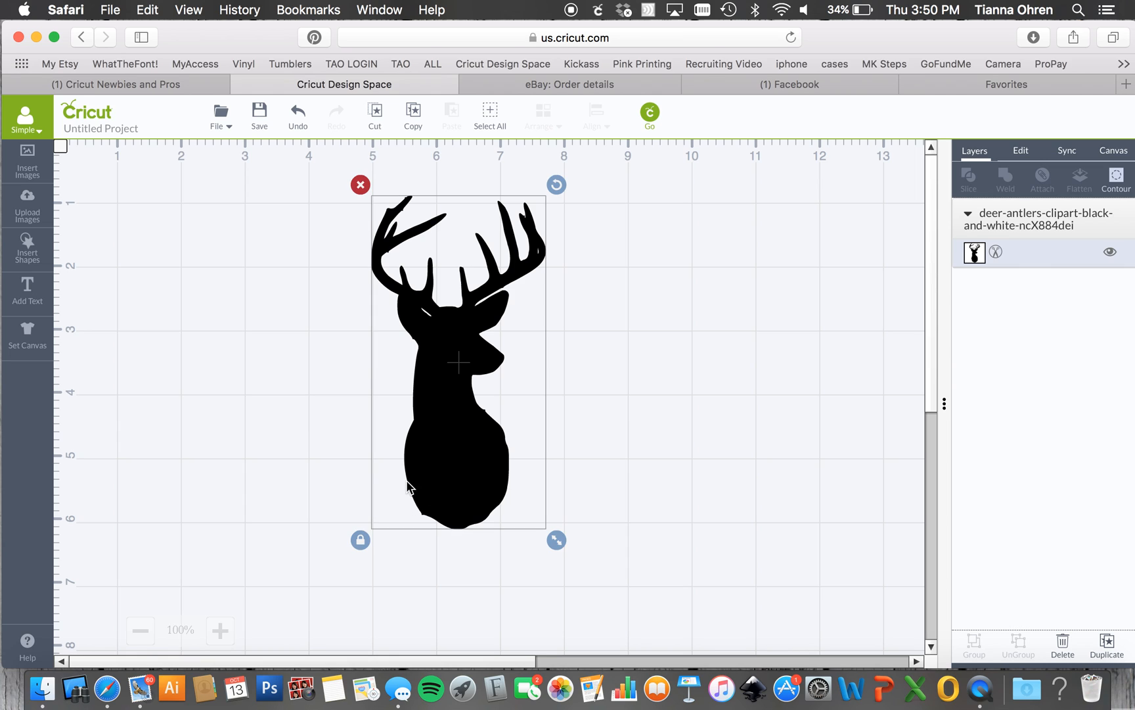
left_click(373, 395)
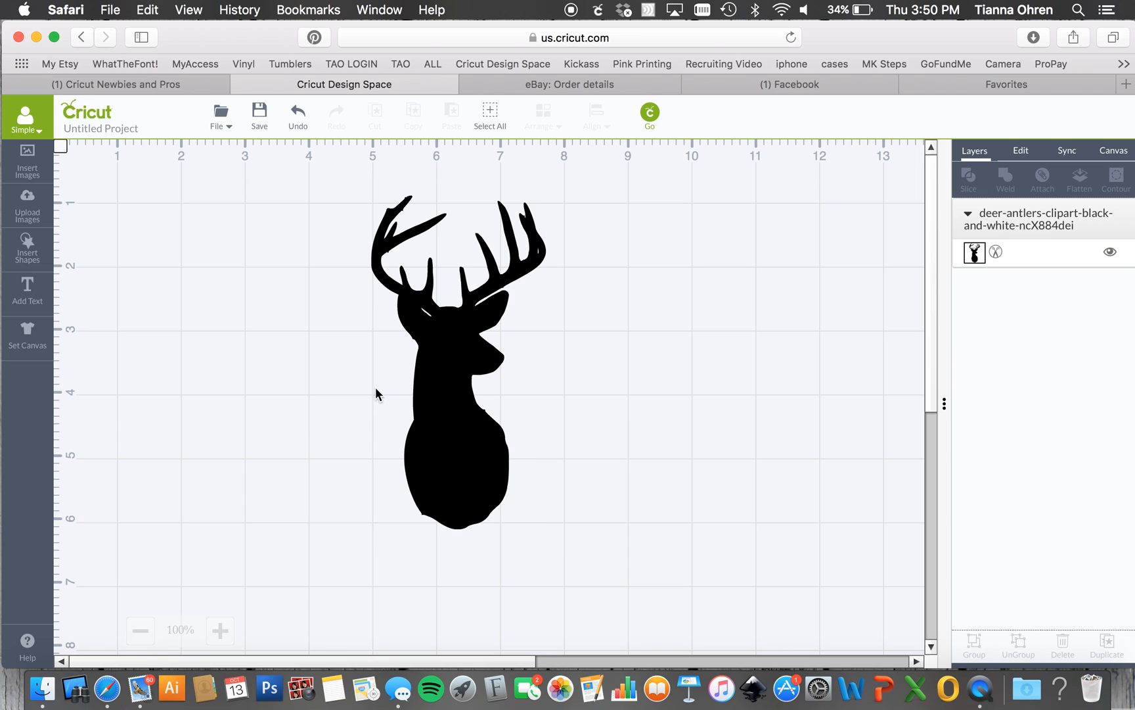
mouse_move(552, 449)
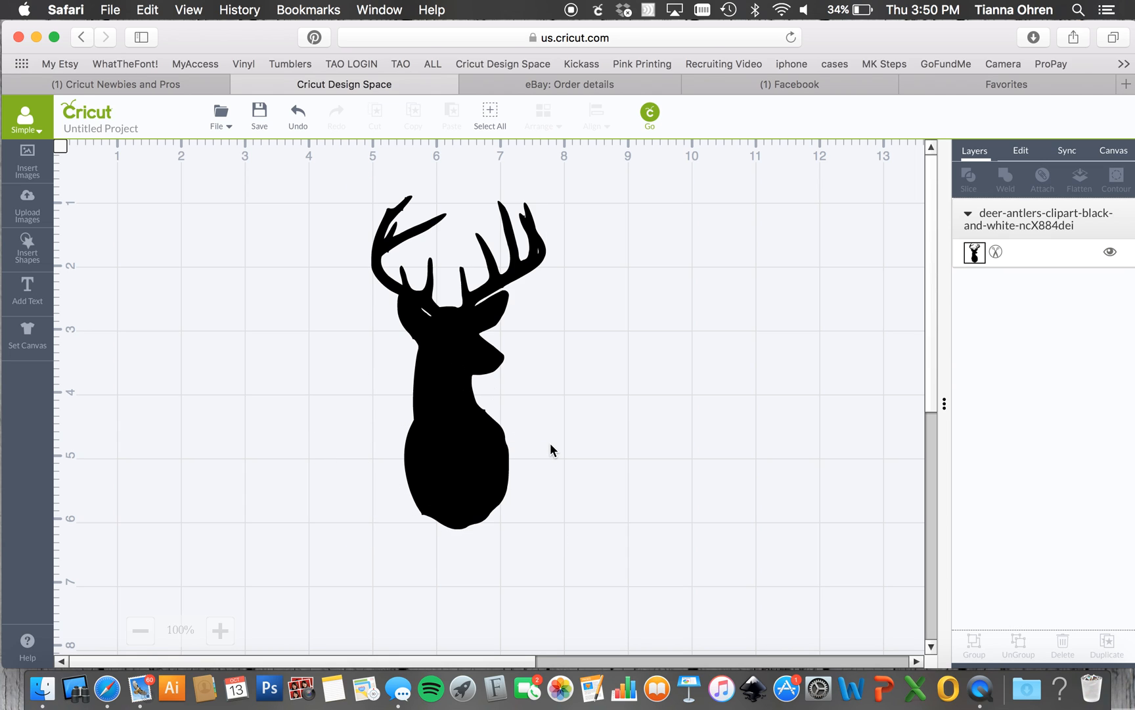
mouse_move(144, 295)
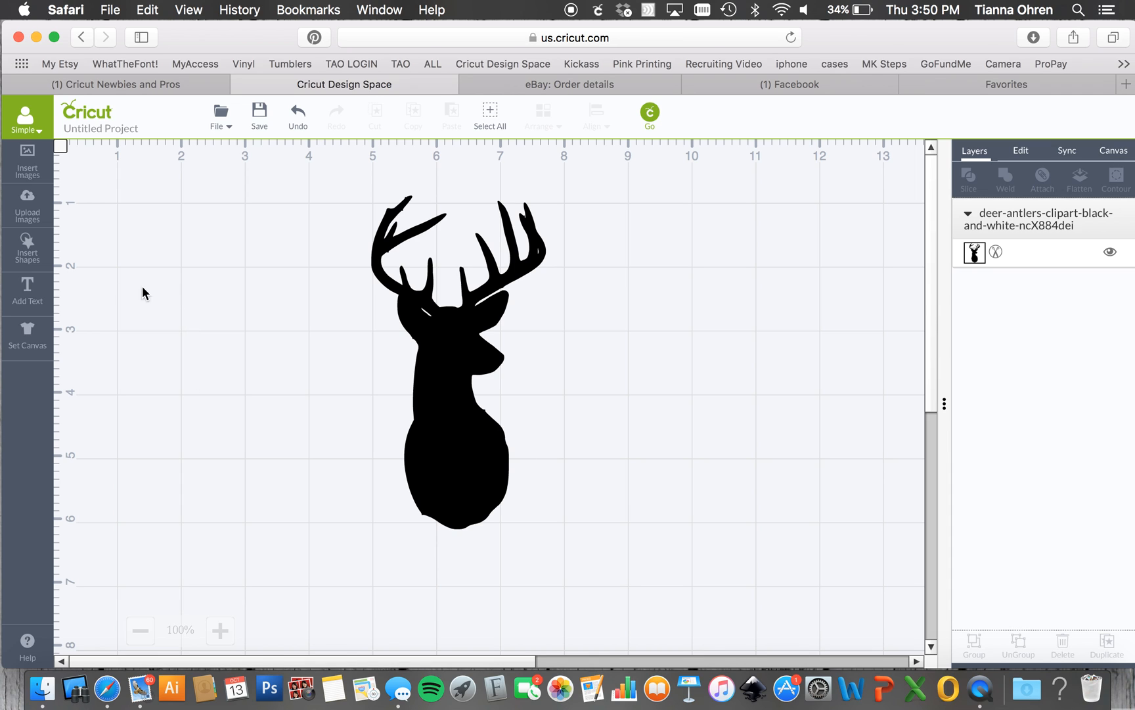
Add a square shape and position it over the deer's neck
left_click(28, 248)
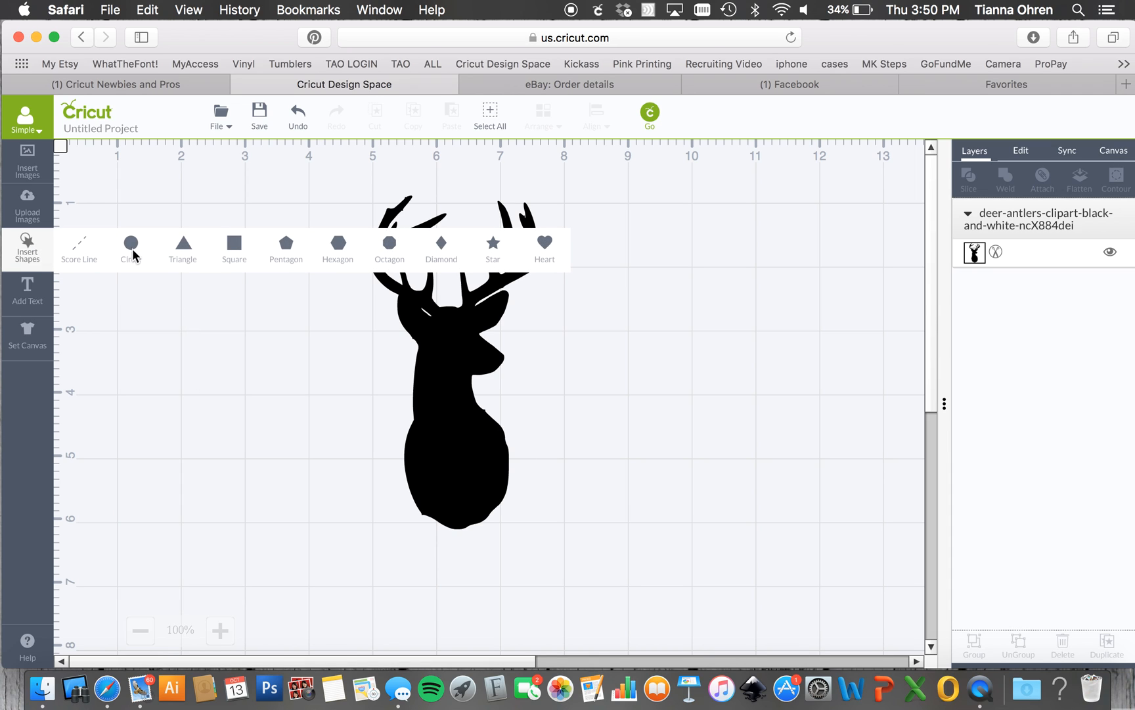
left_click(234, 243)
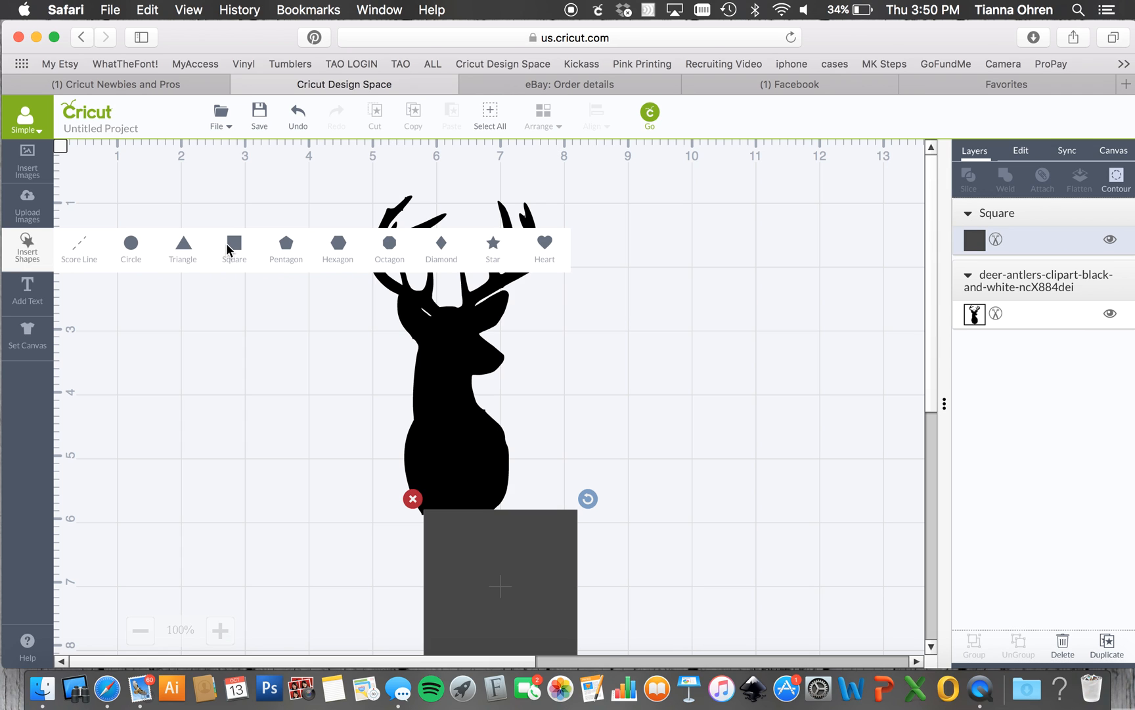
left_click_drag(500, 579, 362, 377)
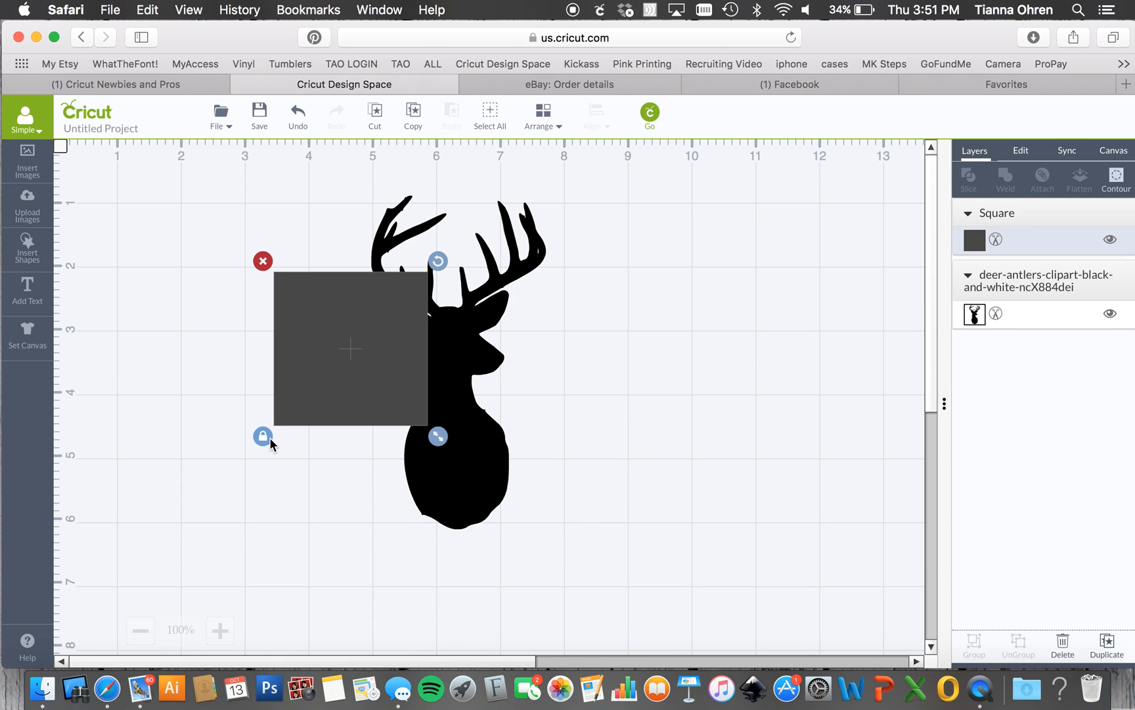
left_click_drag(438, 435, 367, 365)
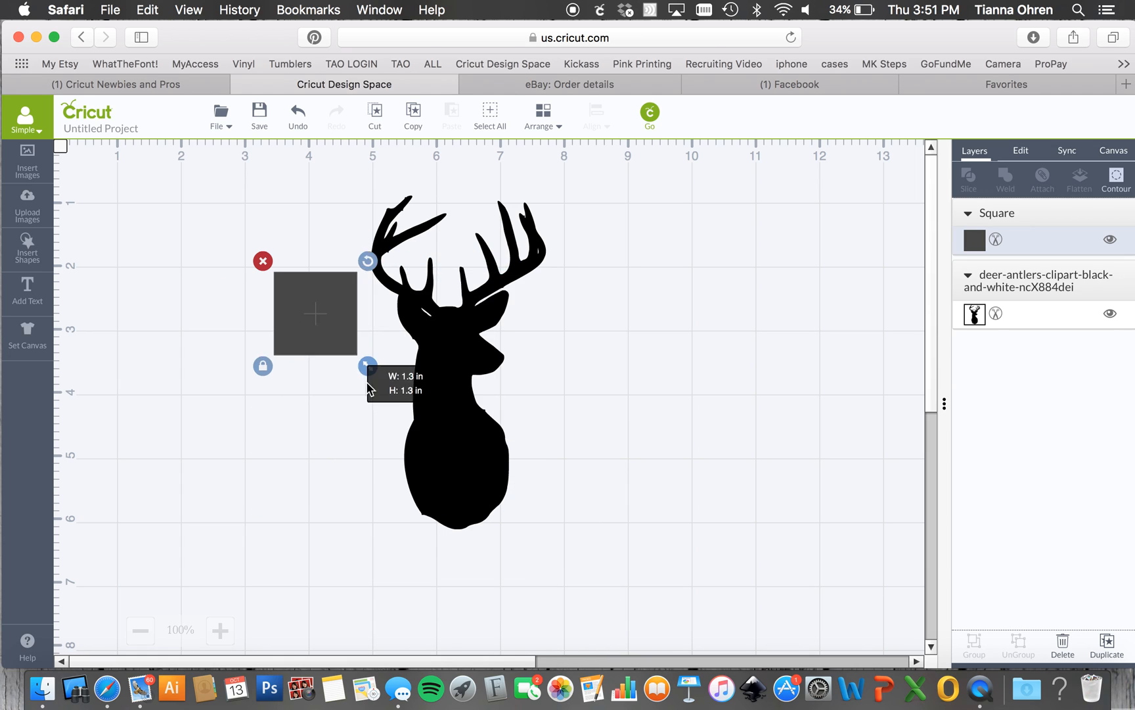
left_click_drag(366, 366, 444, 441)
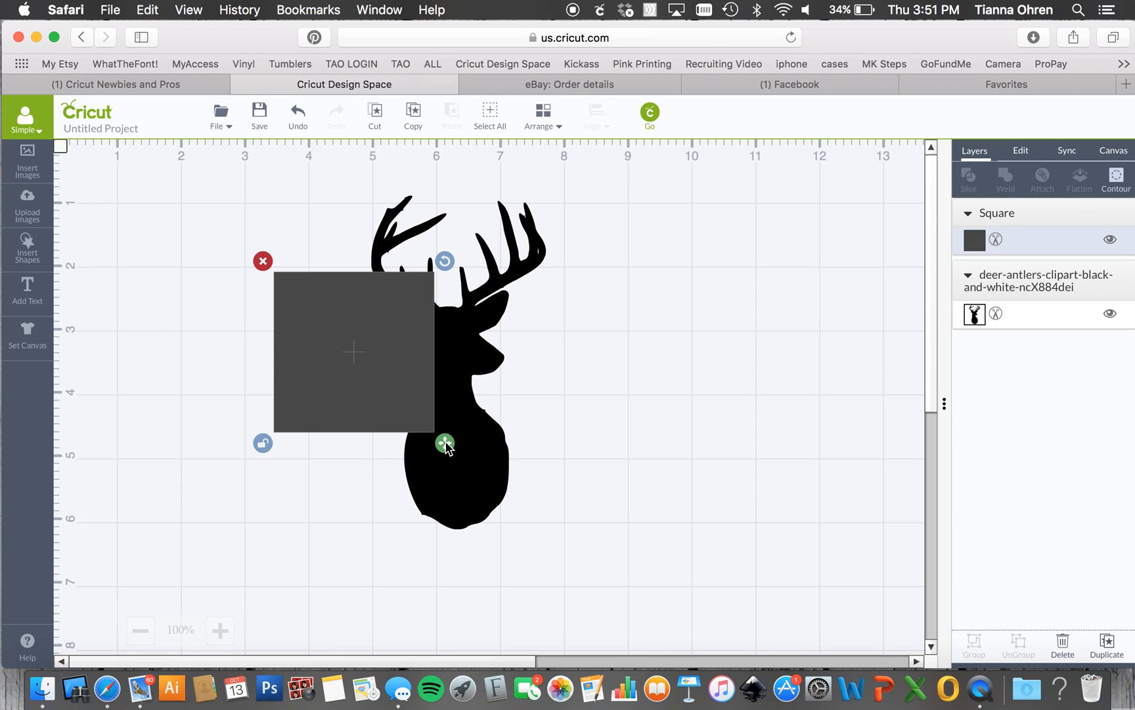
Stretch the square into a 5.8 by 1.25 inch bar centered across the lower neck
left_click_drag(444, 443, 558, 407)
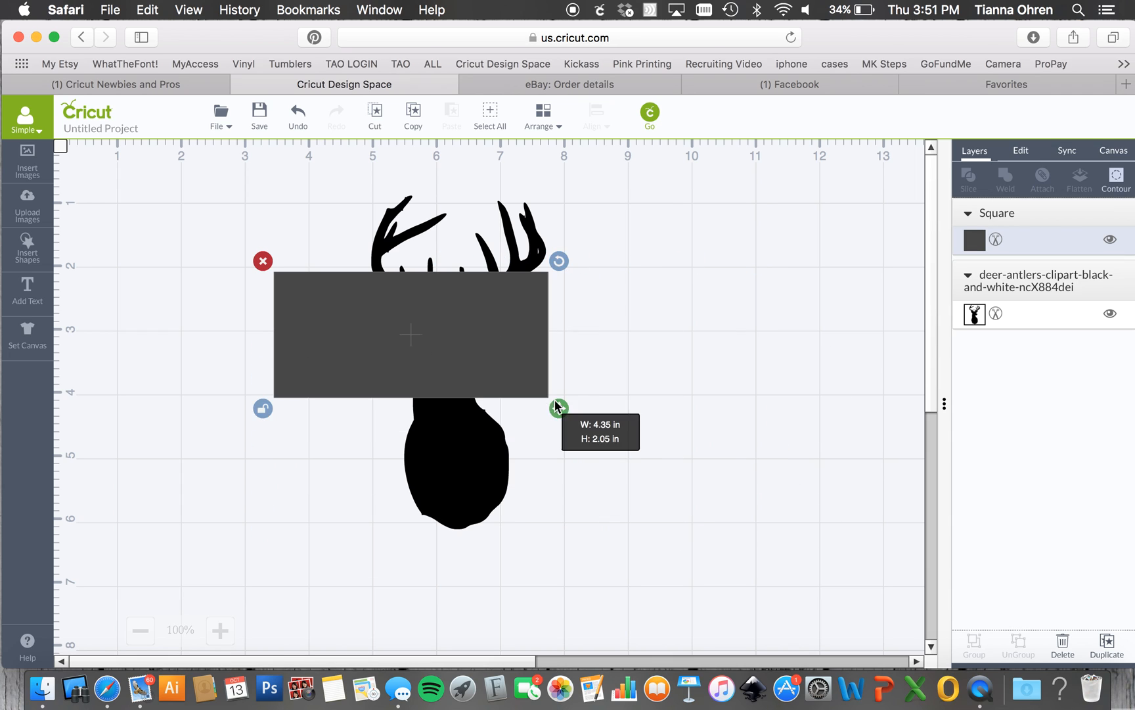
left_click_drag(557, 407, 765, 342)
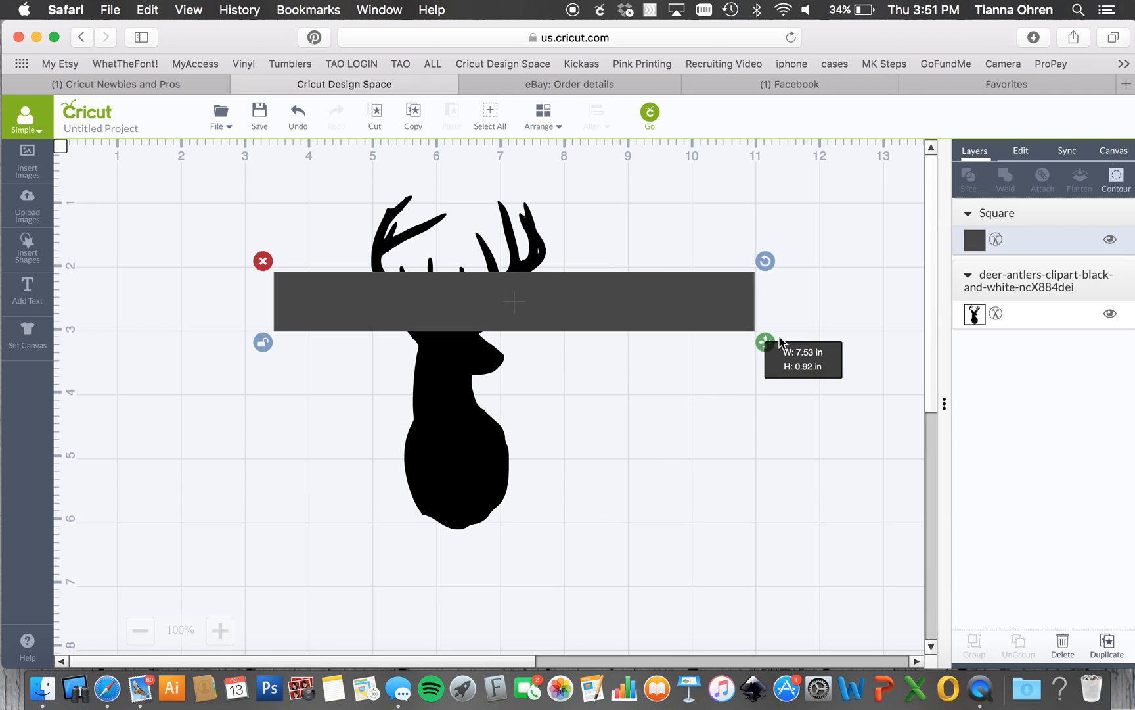
left_click_drag(513, 301, 489, 421)
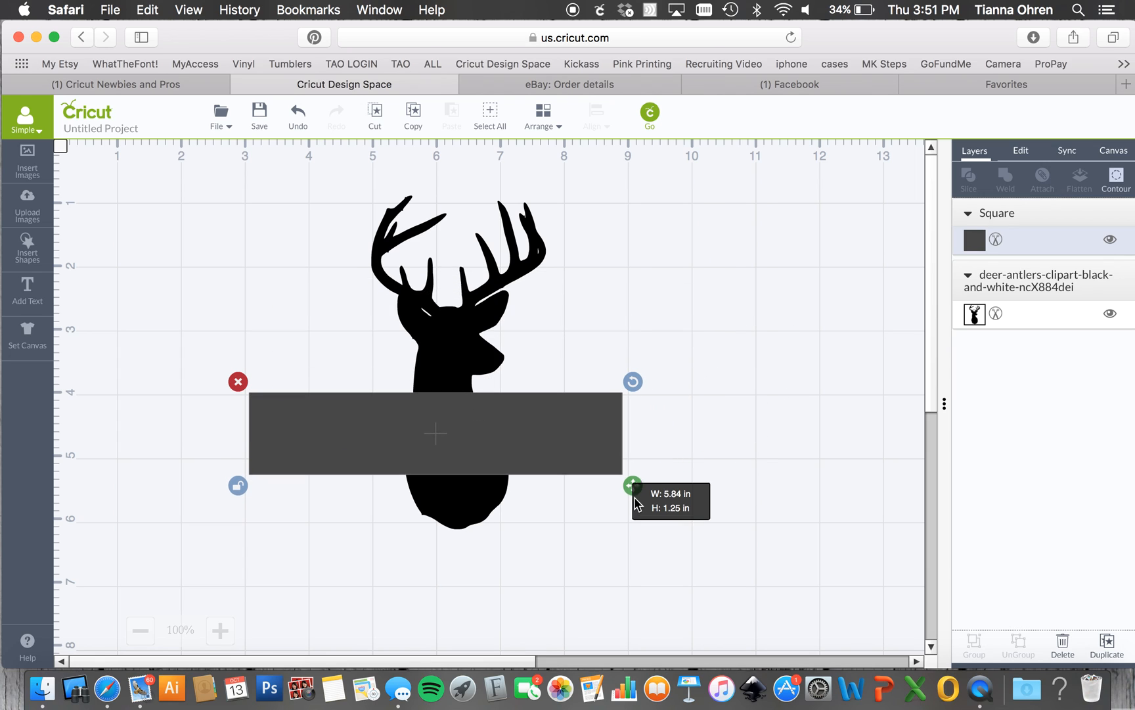
mouse_move(557, 460)
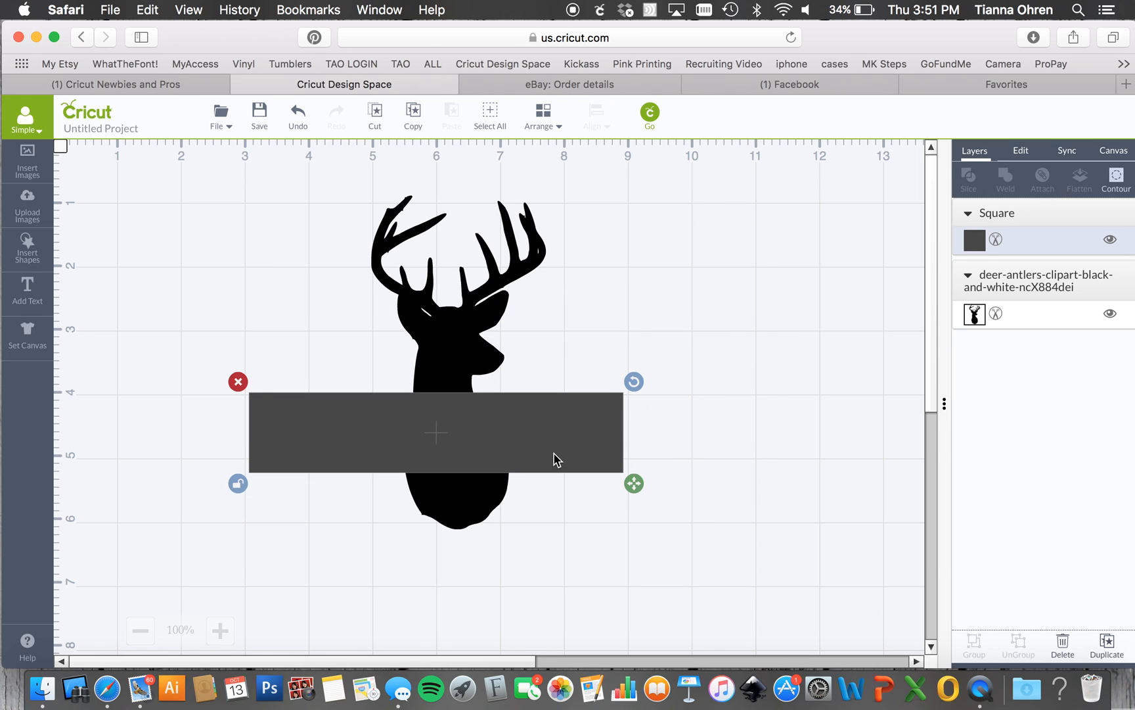
left_click_drag(557, 458, 422, 436)
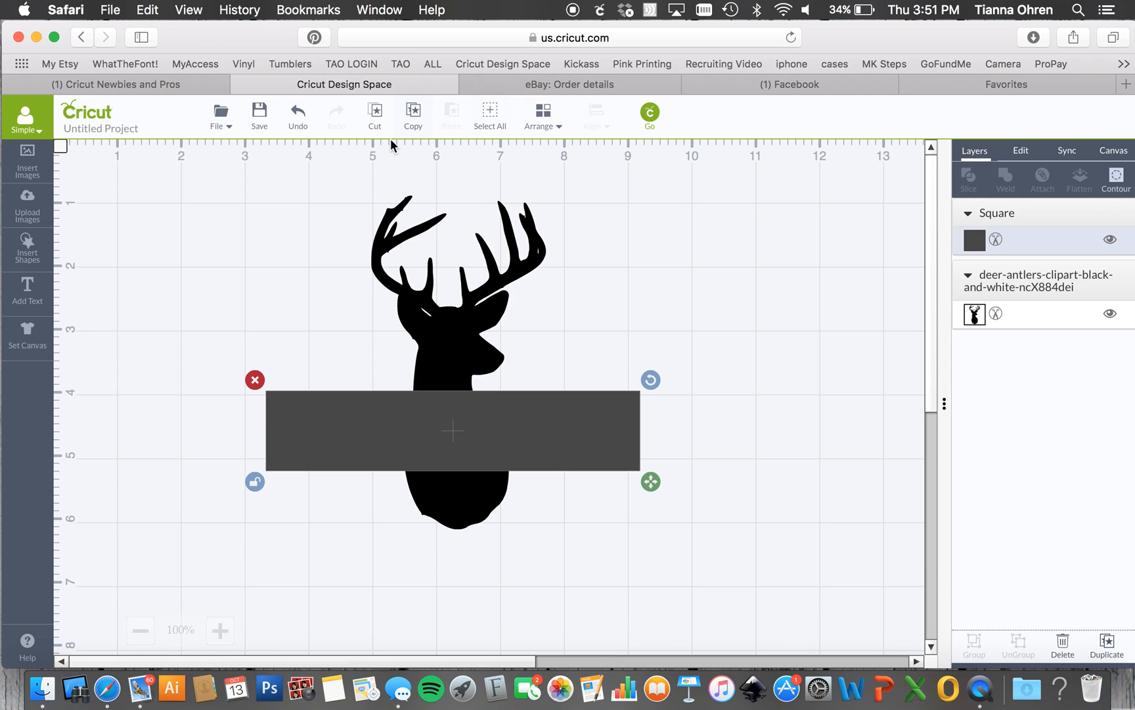
Select the deer head and bar together and slice them apart
left_click(490, 111)
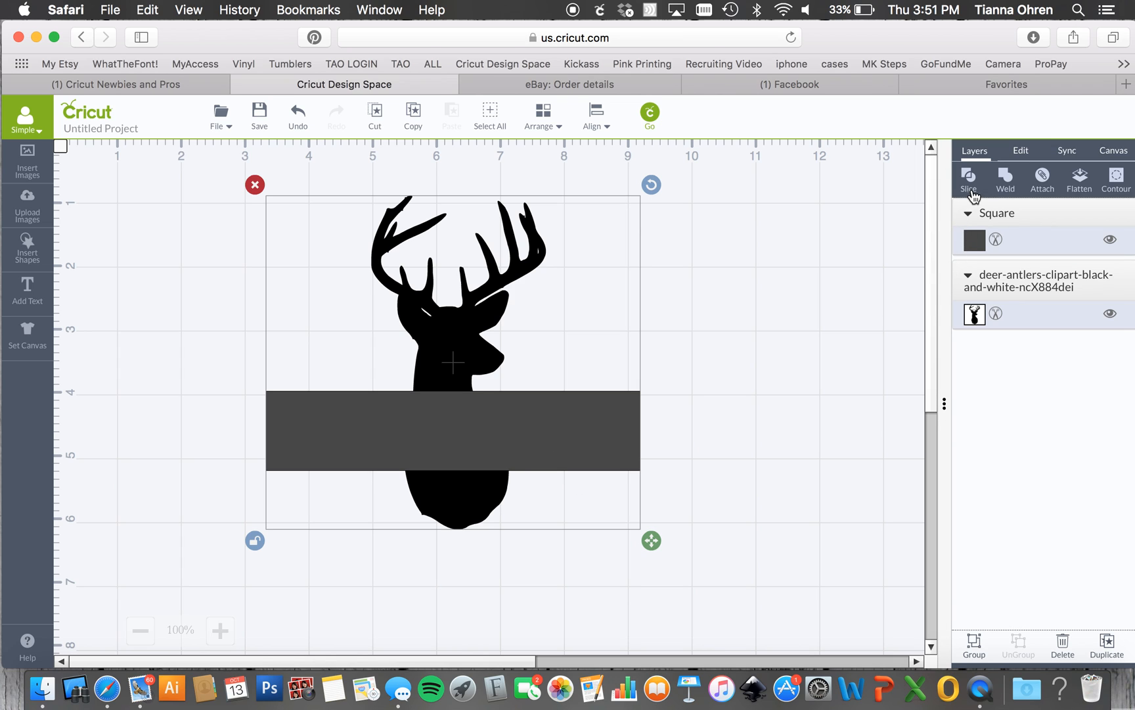
left_click(970, 177)
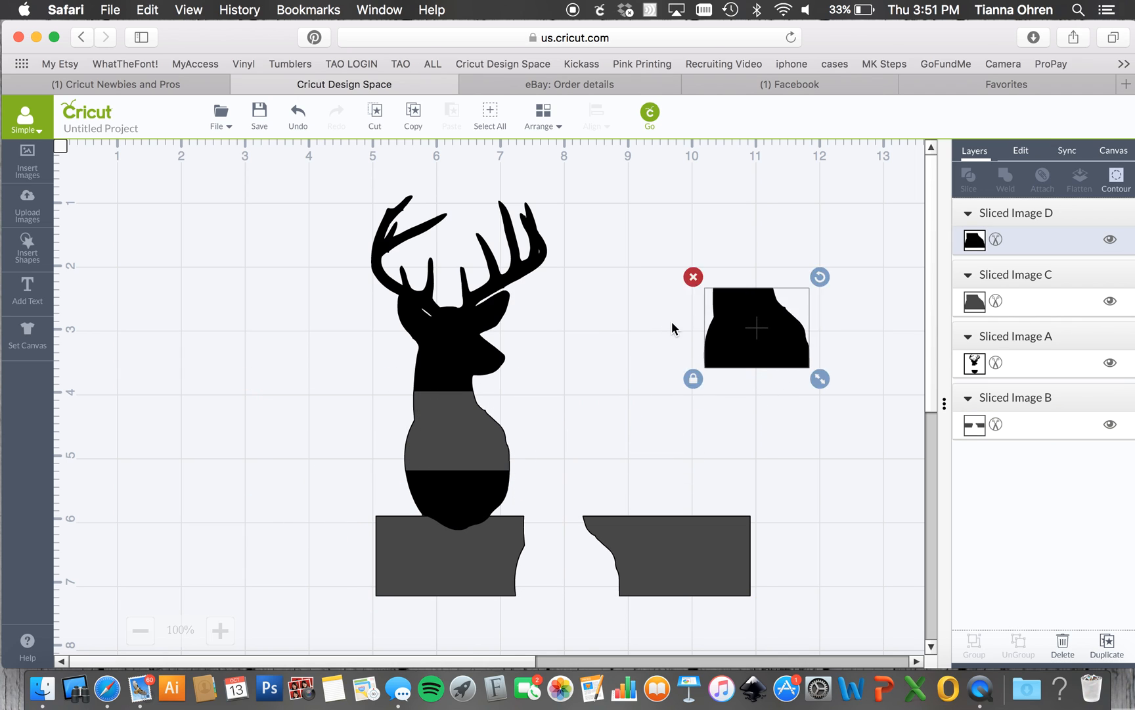
Move the leftover sliced piece aside and shift the split deer head slightly left
left_click_drag(755, 328, 273, 341)
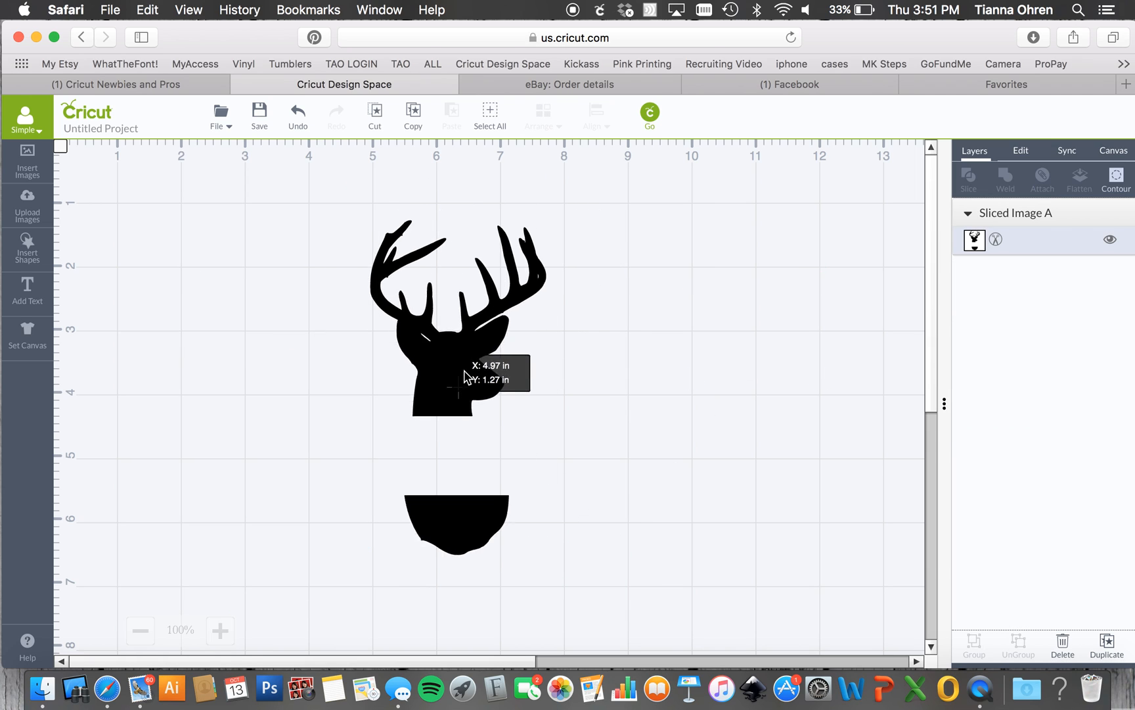
left_click_drag(467, 376, 424, 403)
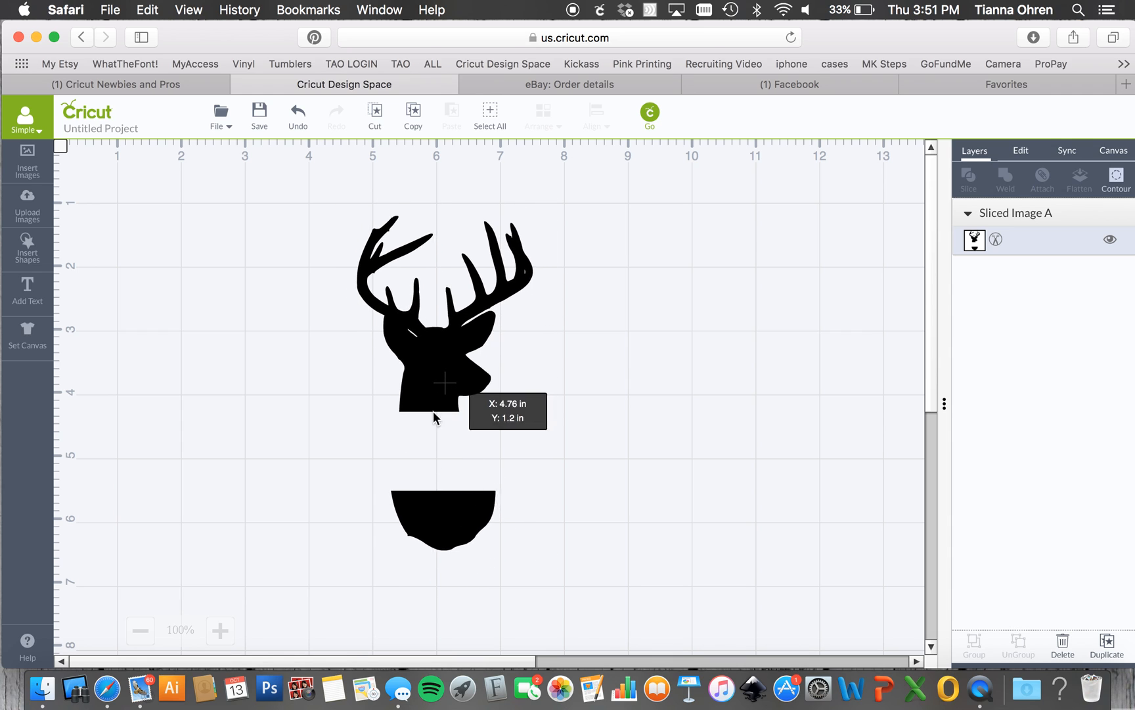
left_click(442, 372)
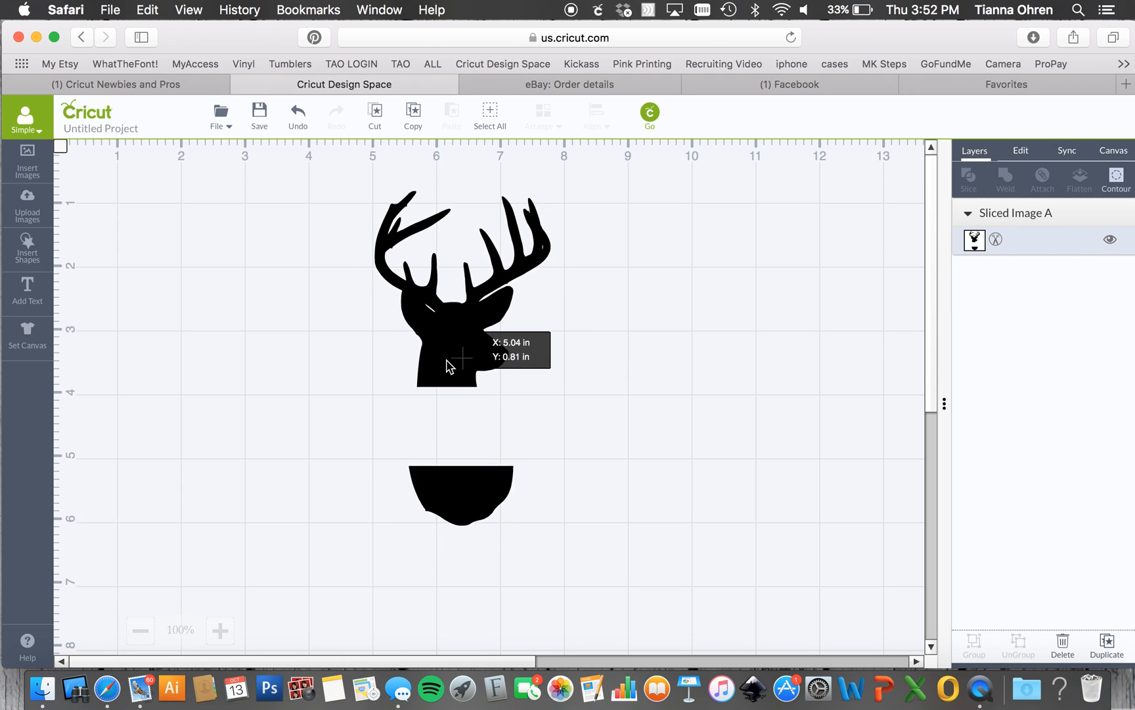
left_click_drag(449, 365, 441, 347)
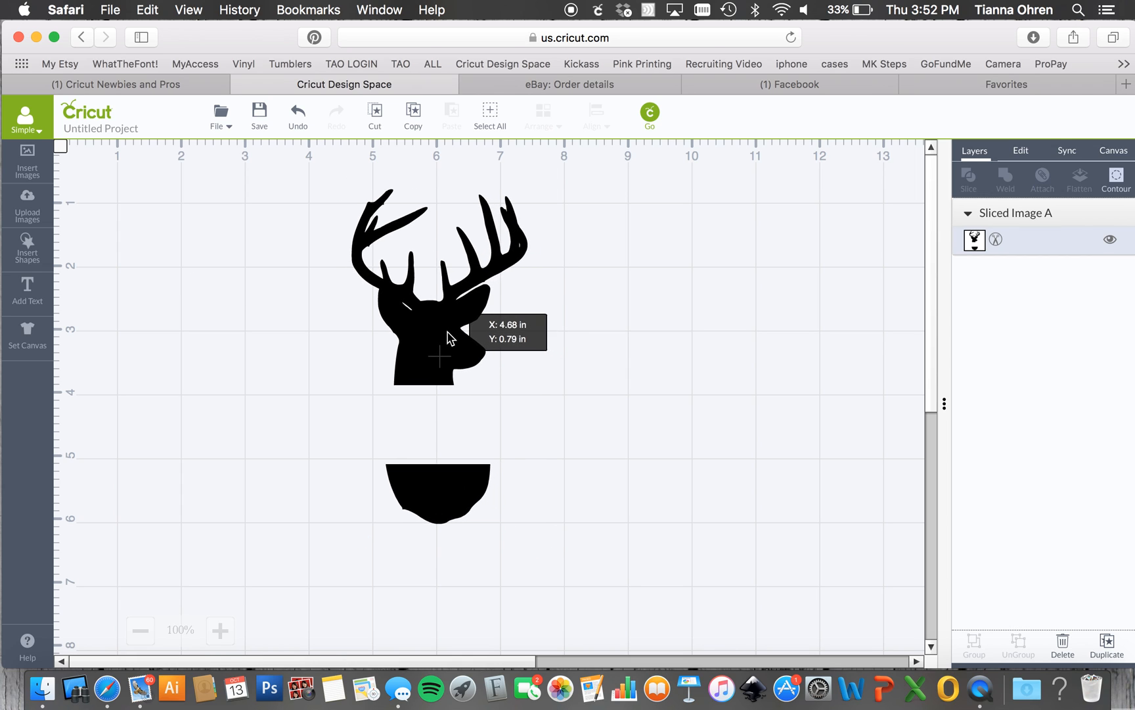
Add a square flattened into a 2.9 by 0.09 inch bar under the upper head piece
left_click(28, 247)
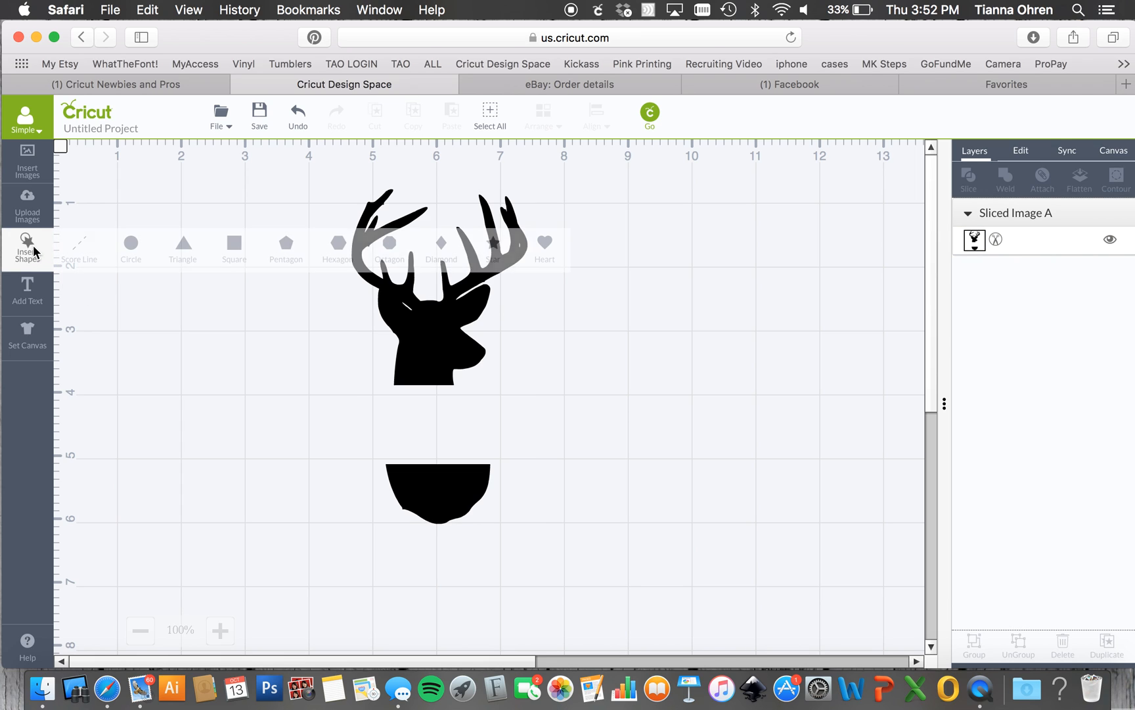
left_click(234, 244)
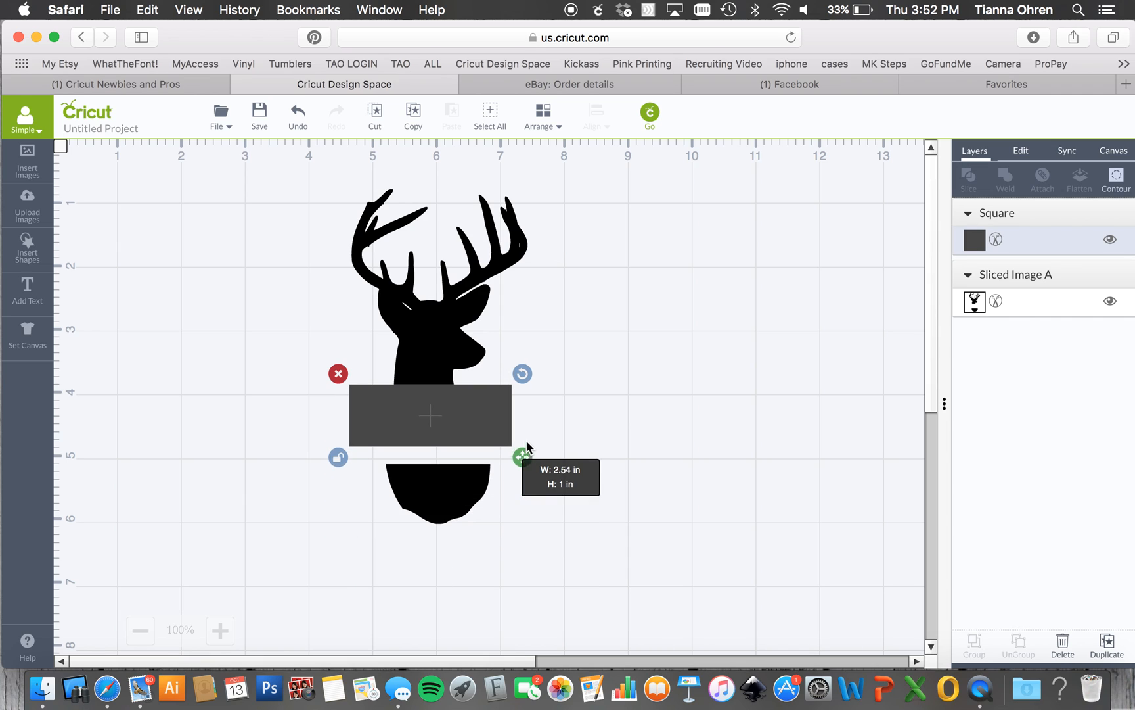
left_click_drag(522, 457, 555, 402)
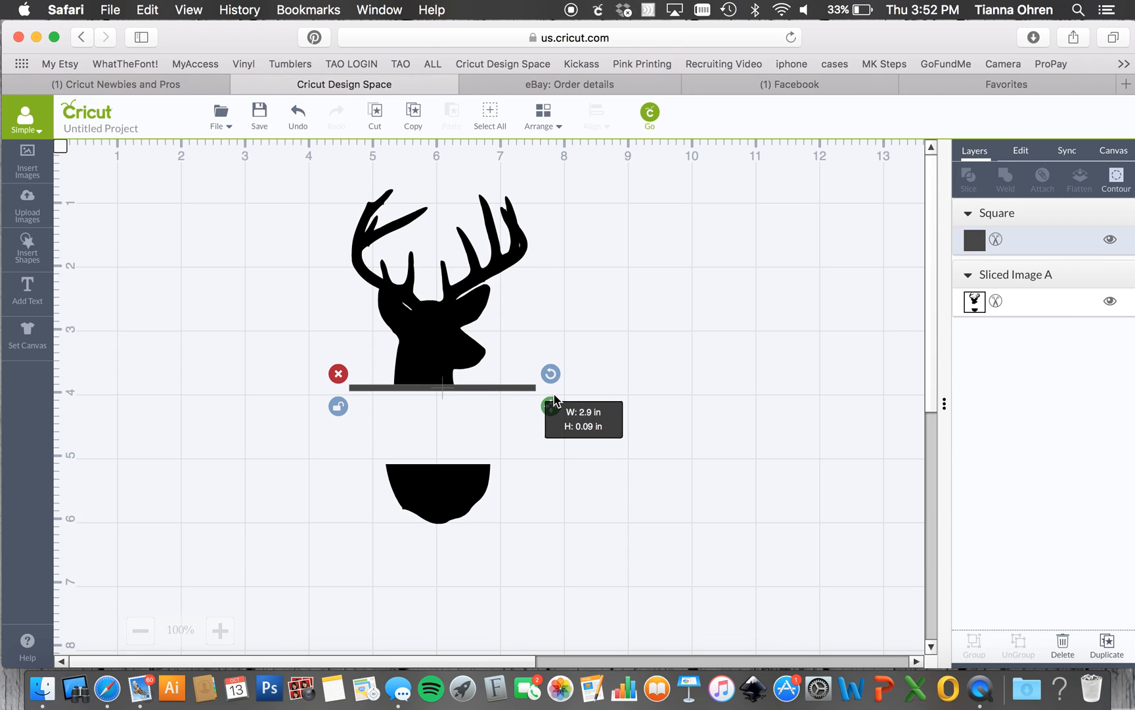
left_click_drag(551, 406, 571, 406)
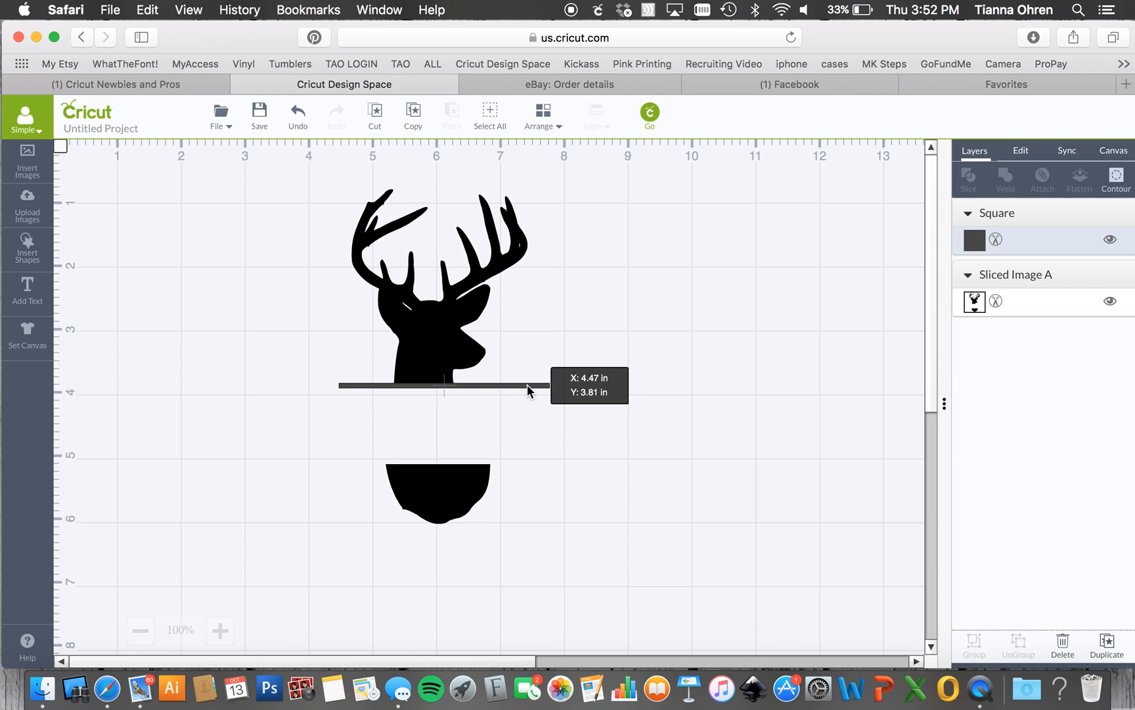
left_click_drag(527, 385, 507, 389)
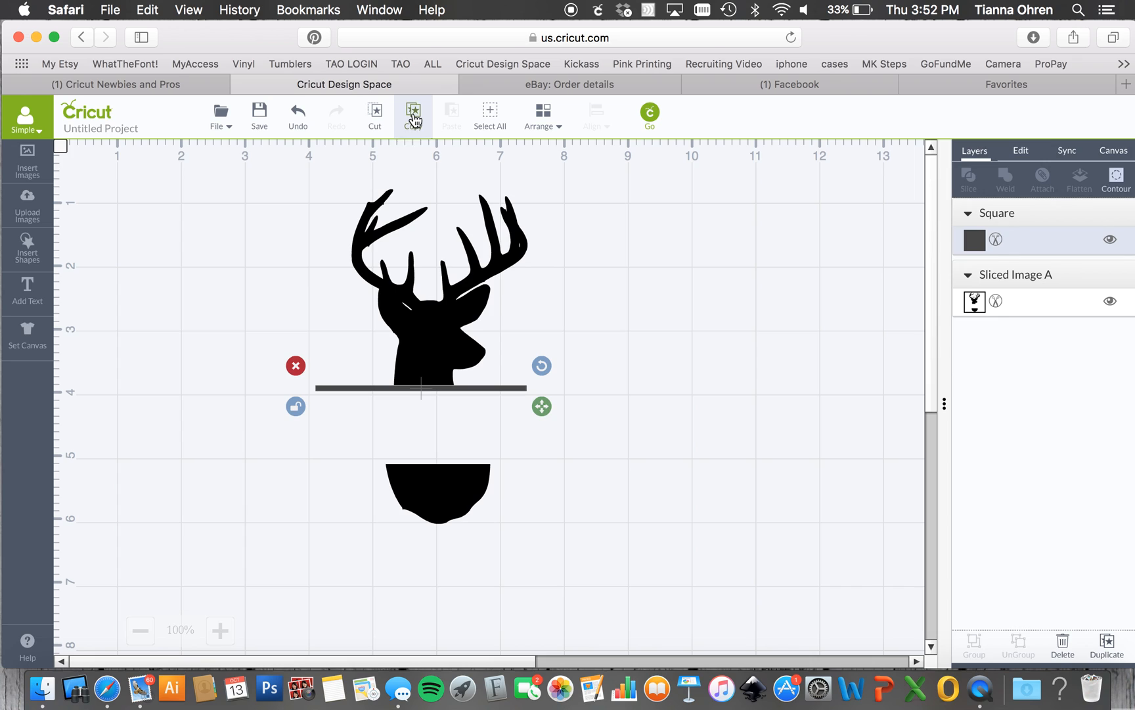
Copy and paste the thin bar as a second bar above the lower neck piece, then select everything
left_click(414, 111)
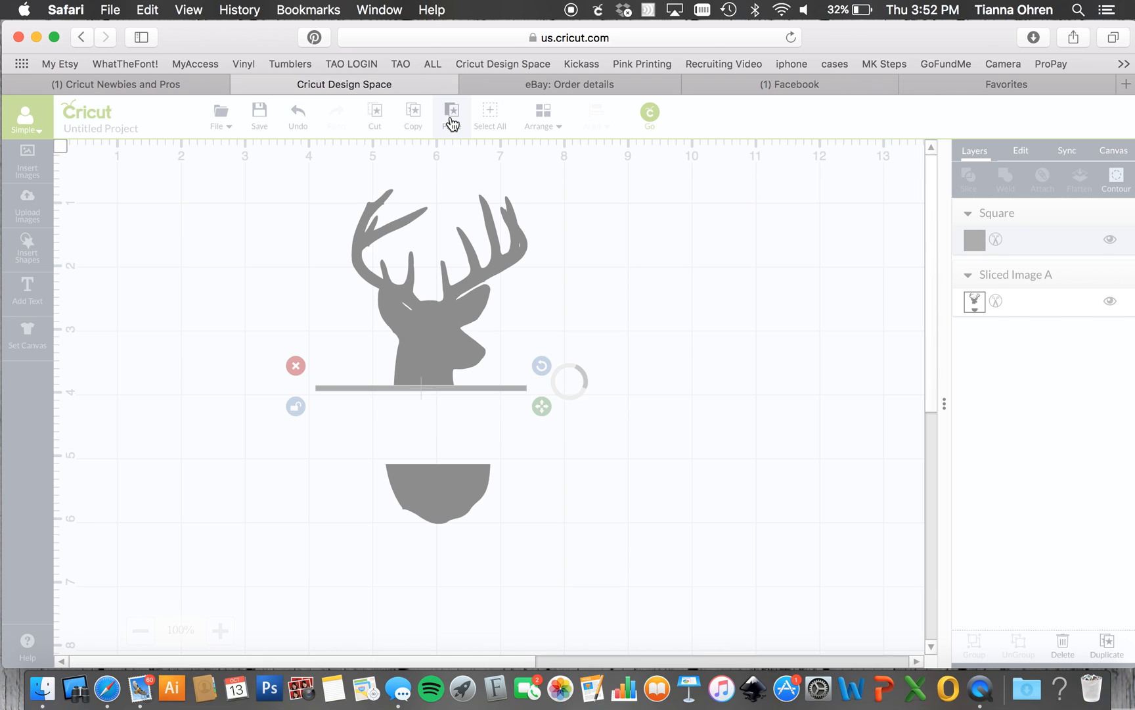
left_click(452, 116)
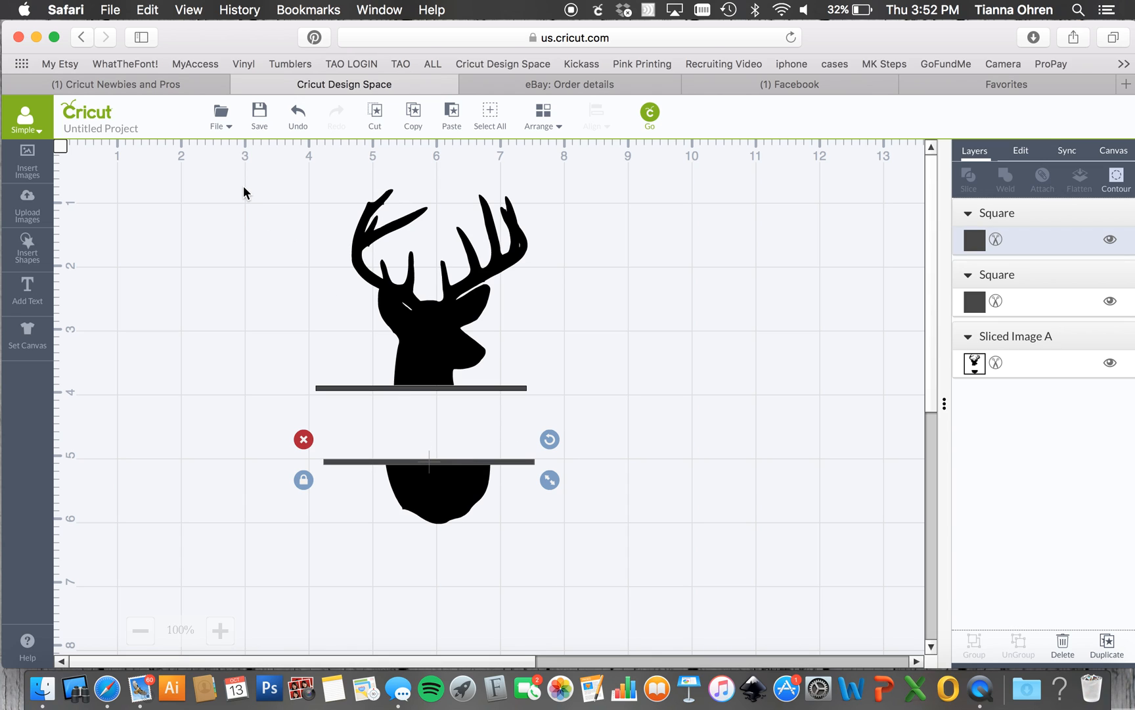
left_click(490, 111)
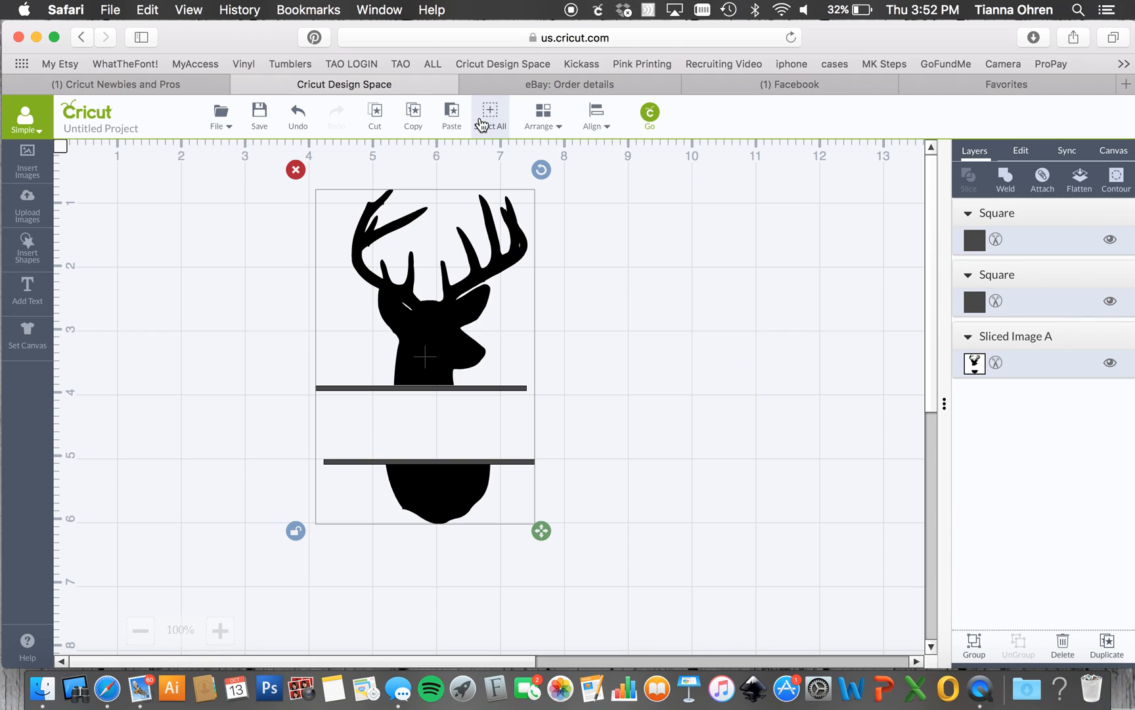
Align all deer pieces and bars to Center Horizontally, then clear the selection
left_click(595, 116)
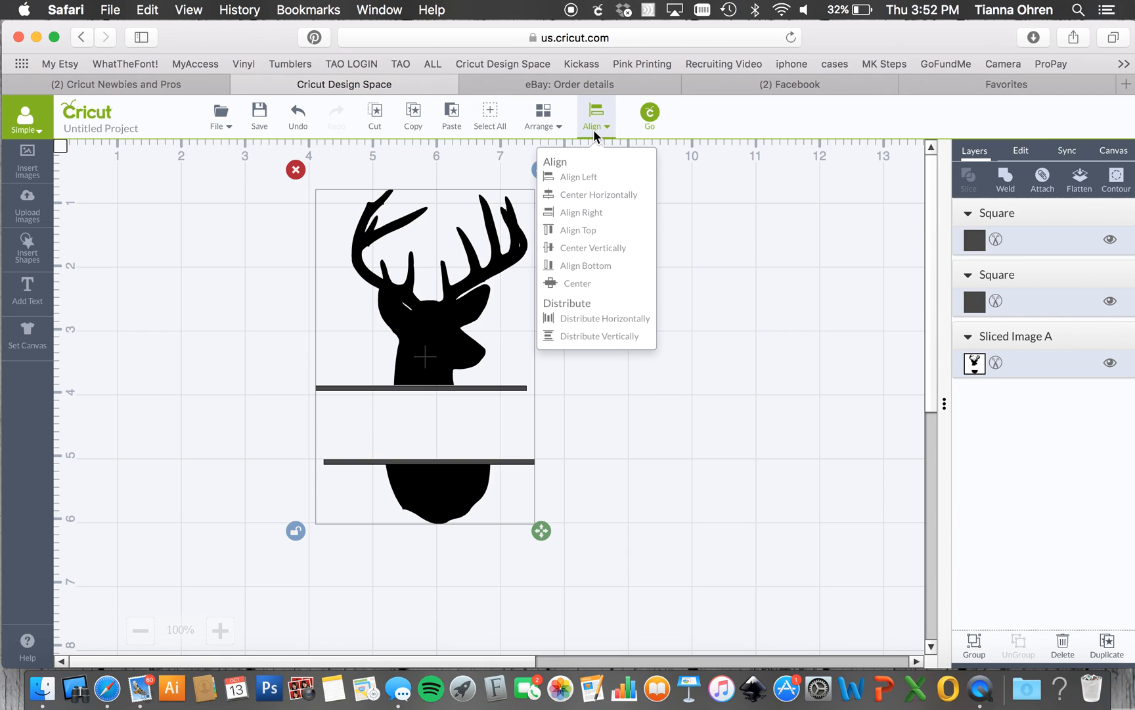
mouse_move(599, 235)
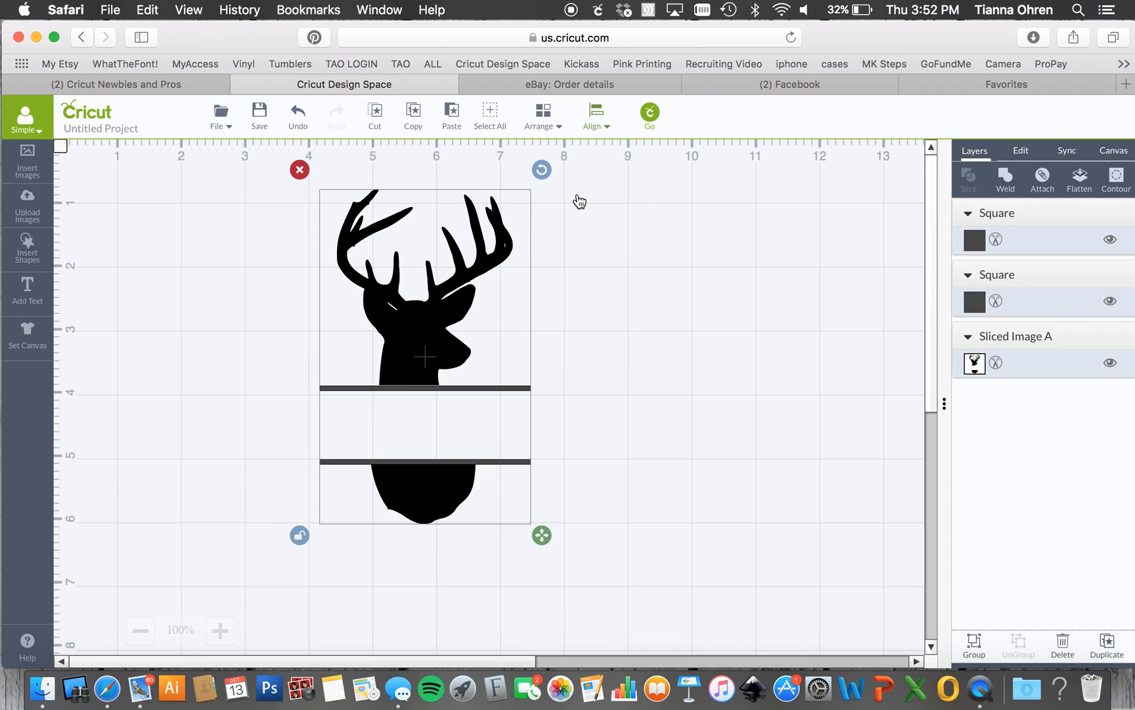
left_click(546, 427)
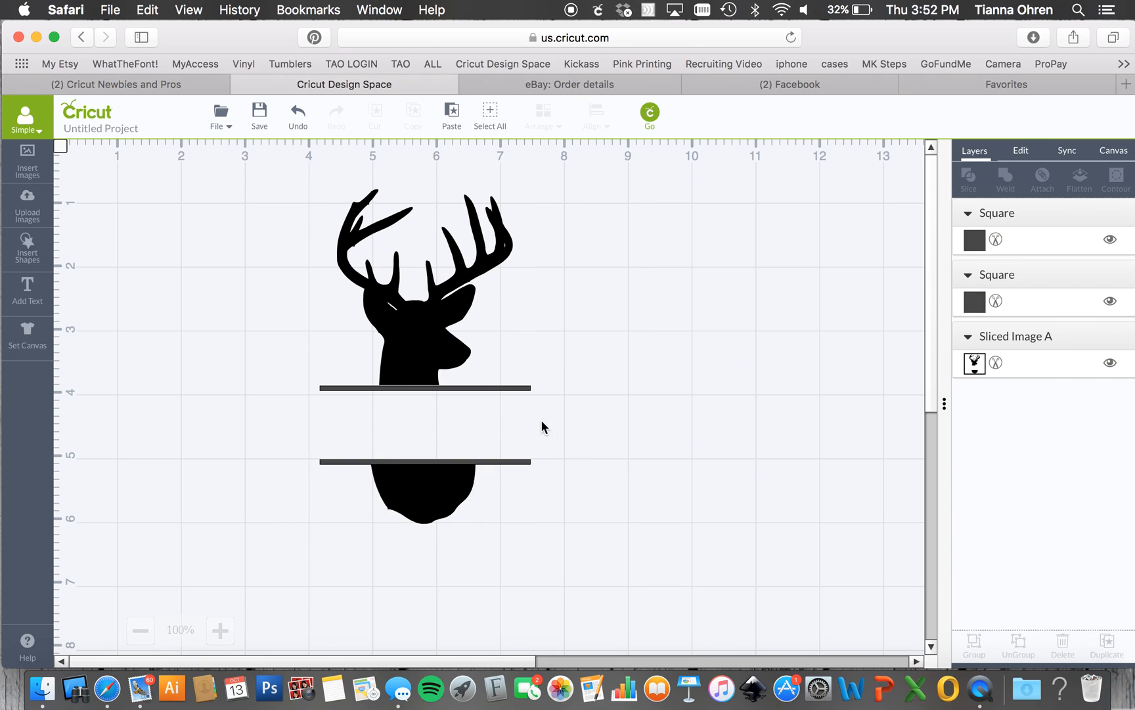
left_click(425, 388)
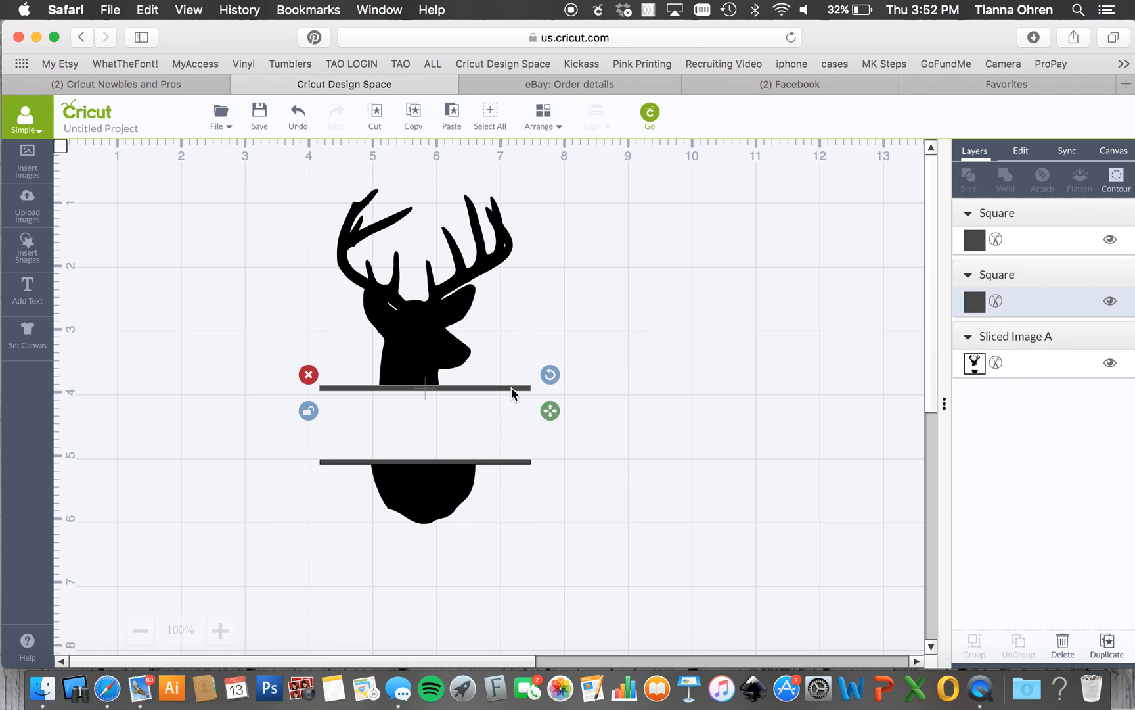
left_click(615, 562)
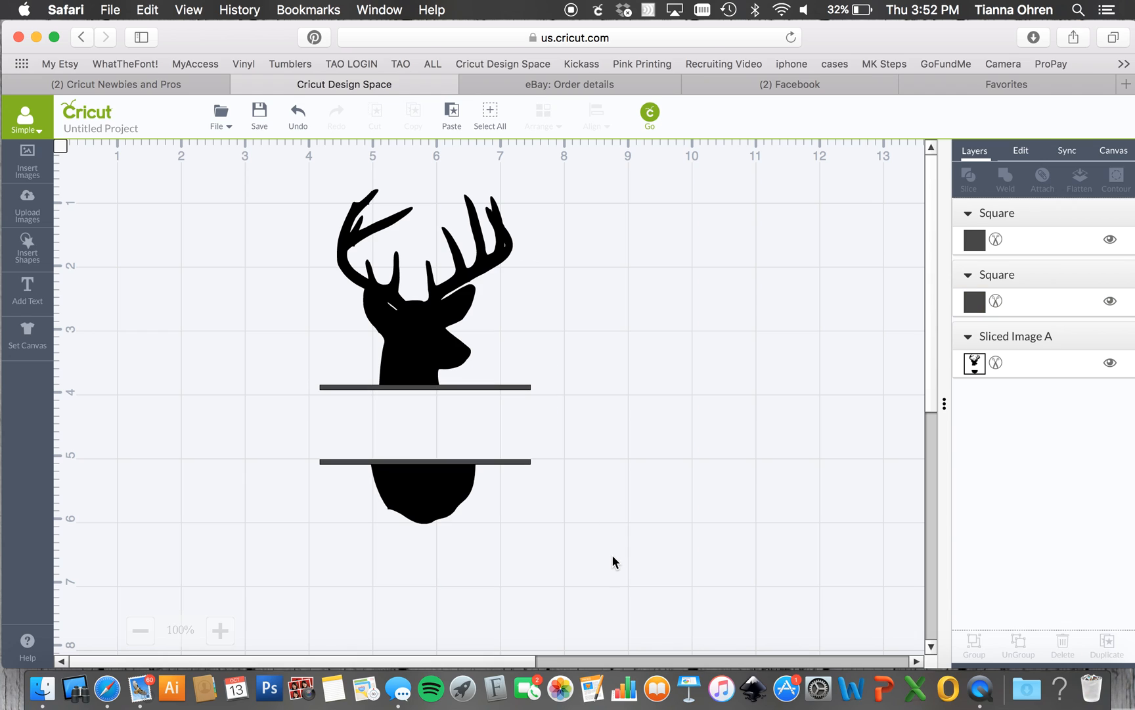
mouse_move(512, 396)
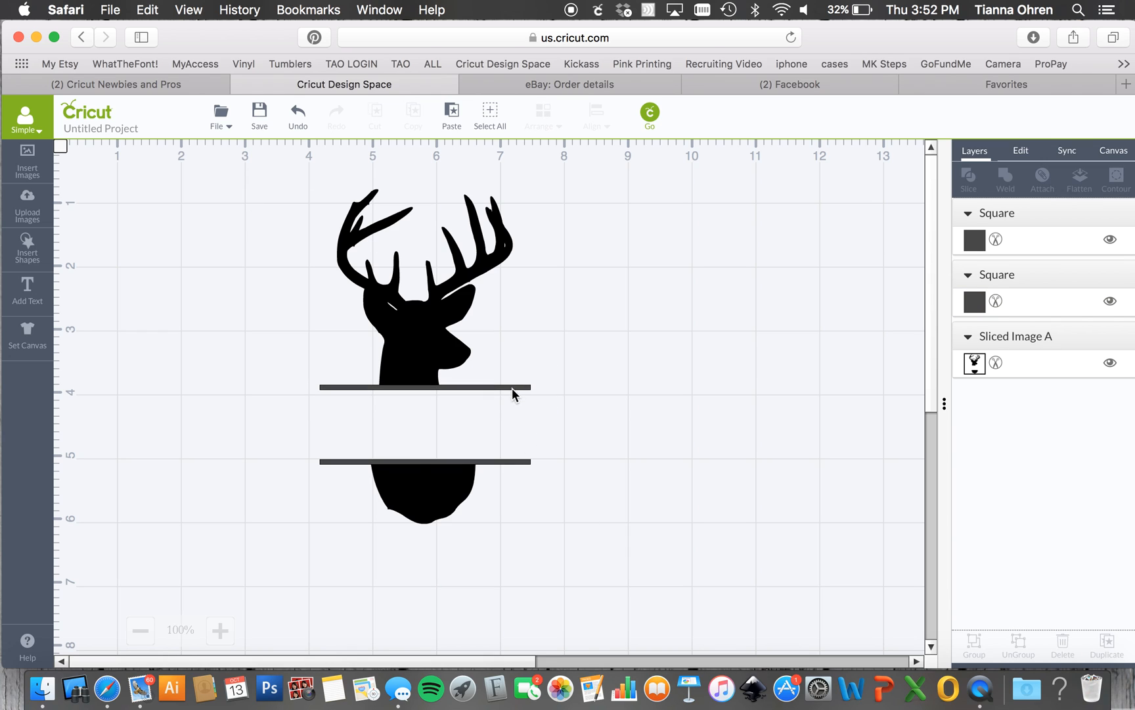
mouse_move(483, 387)
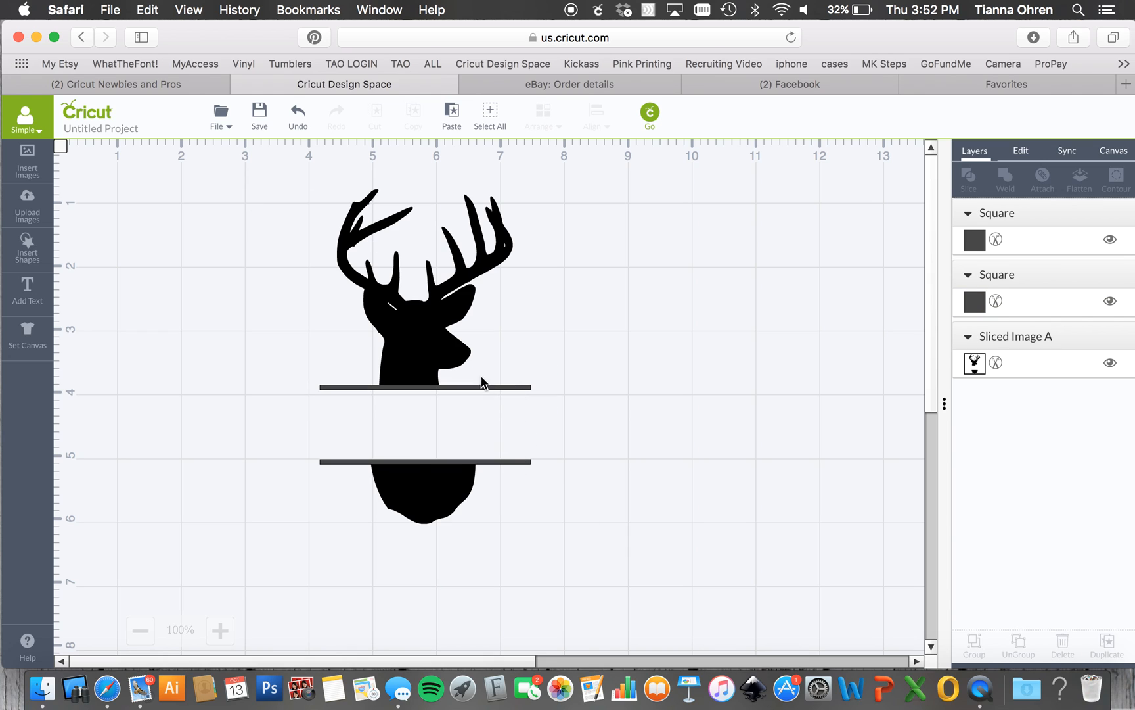
mouse_move(355, 347)
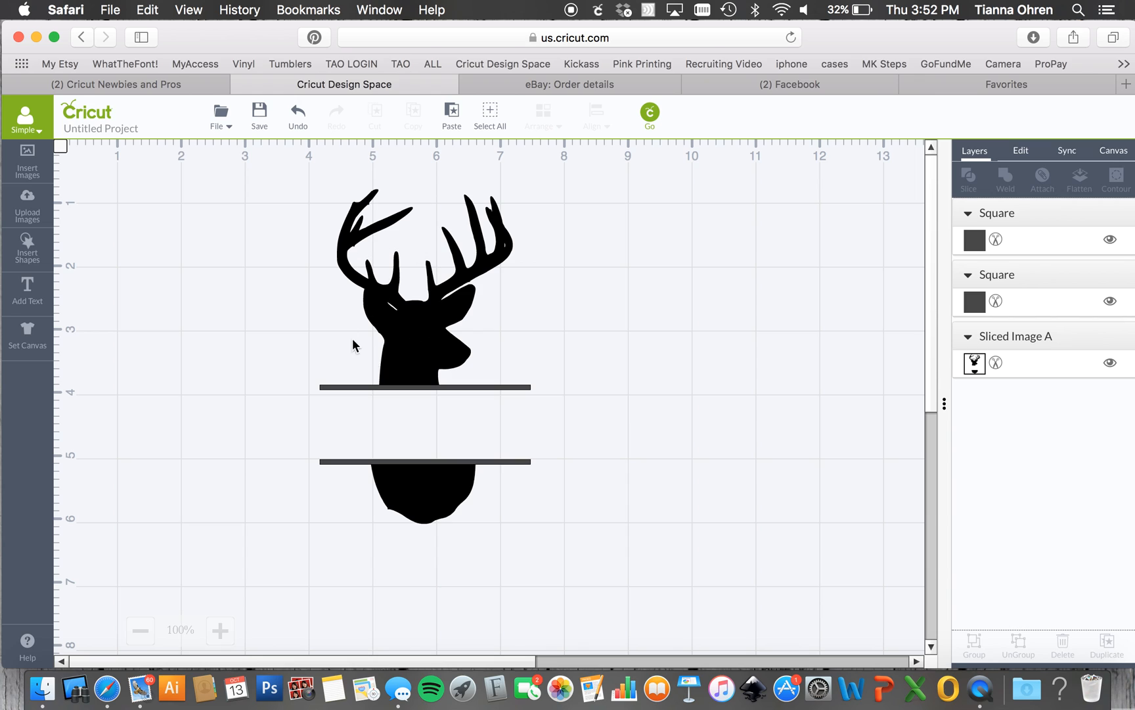
mouse_move(435, 434)
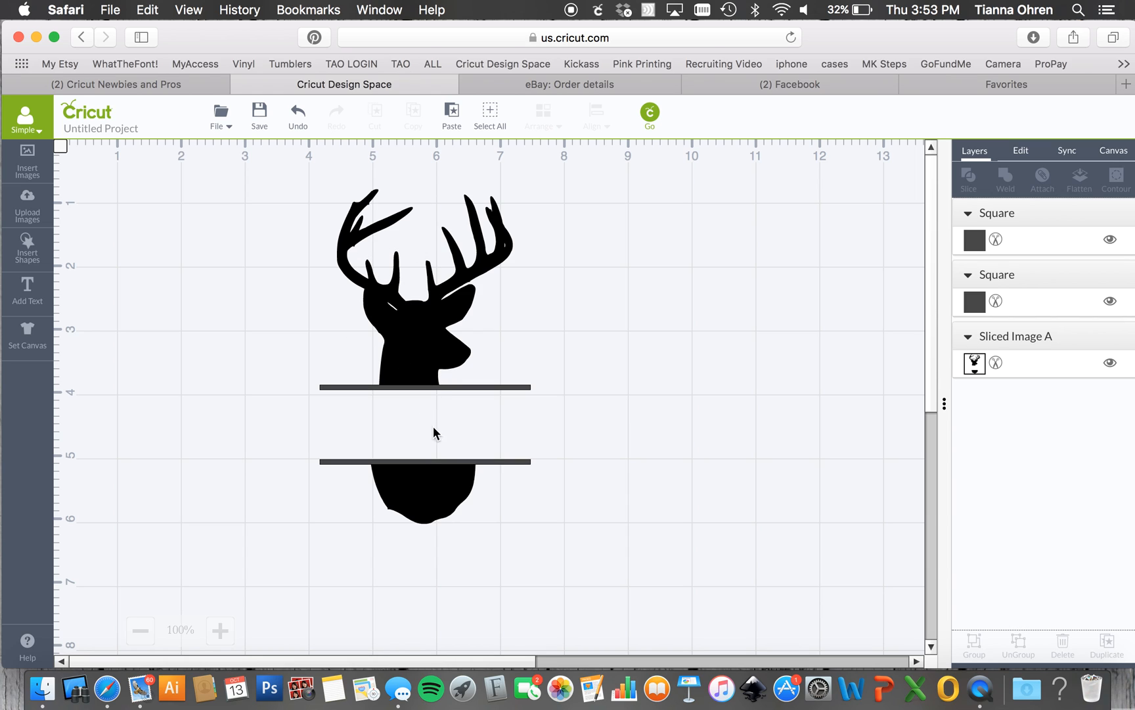
mouse_move(250, 190)
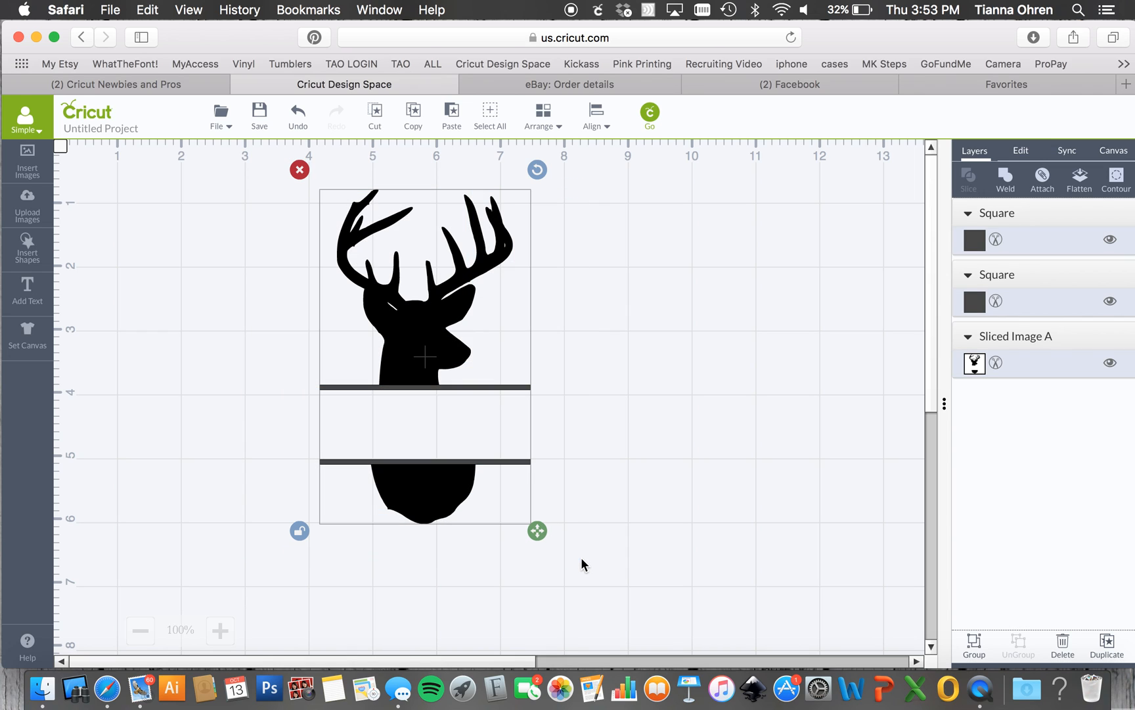
mouse_move(1007, 177)
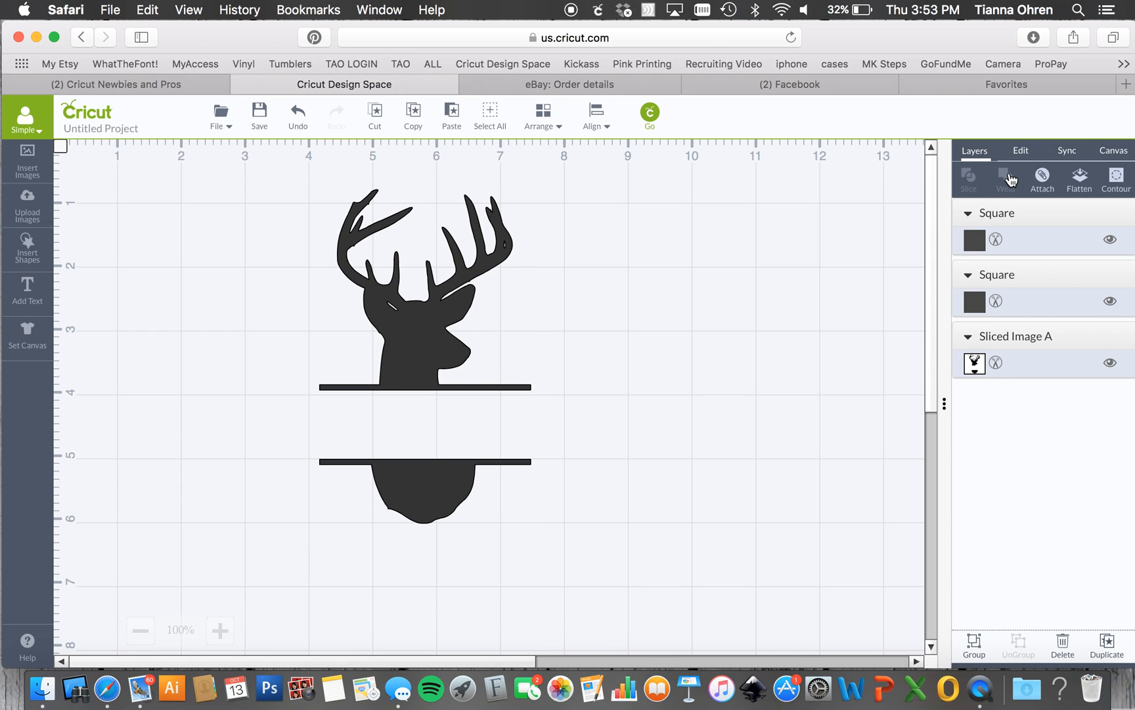
Weld the deer head pieces and both bars into one image and reposition it
left_click(1006, 178)
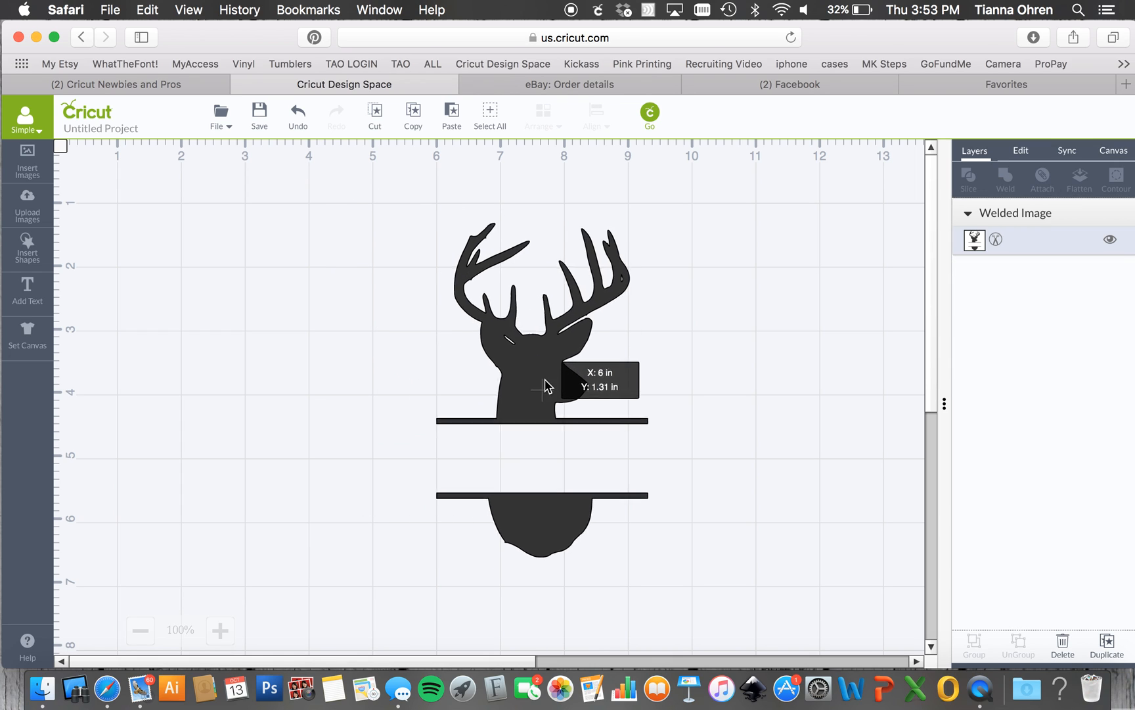
left_click_drag(543, 384, 424, 369)
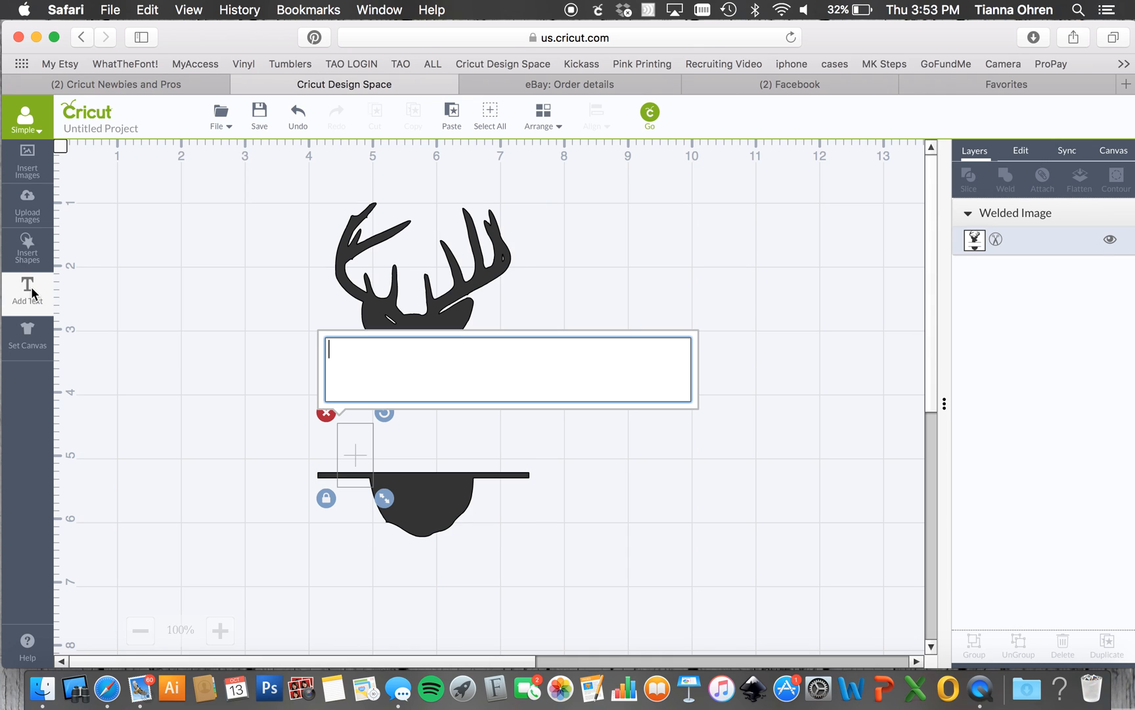
Add the text 'Kallen' and place it between the two bars
type("Kallen")
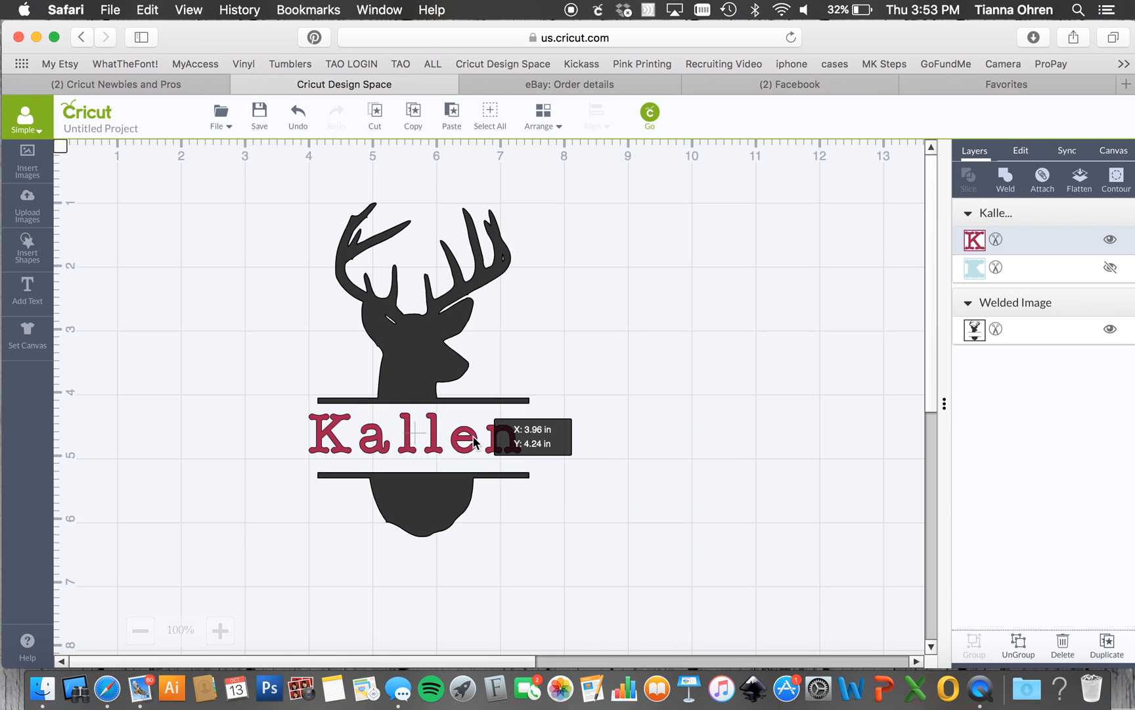
left_click(420, 437)
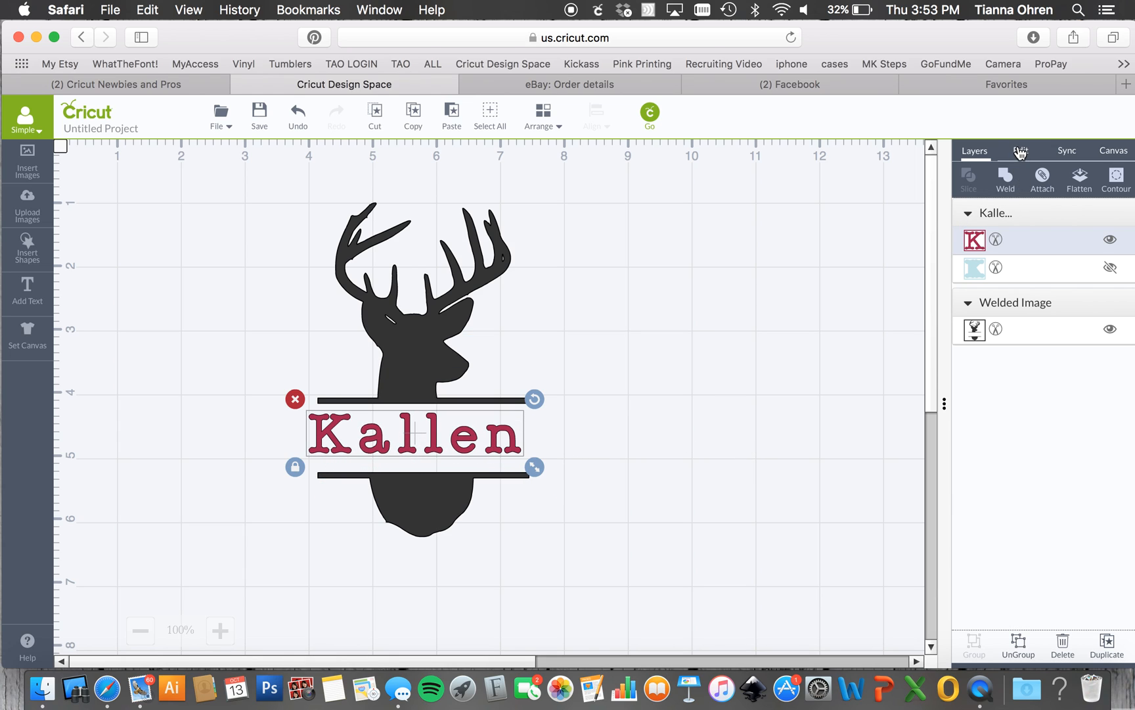
Switch the Kallen text to the Beyond The Mountains script font from the font list
left_click(1022, 151)
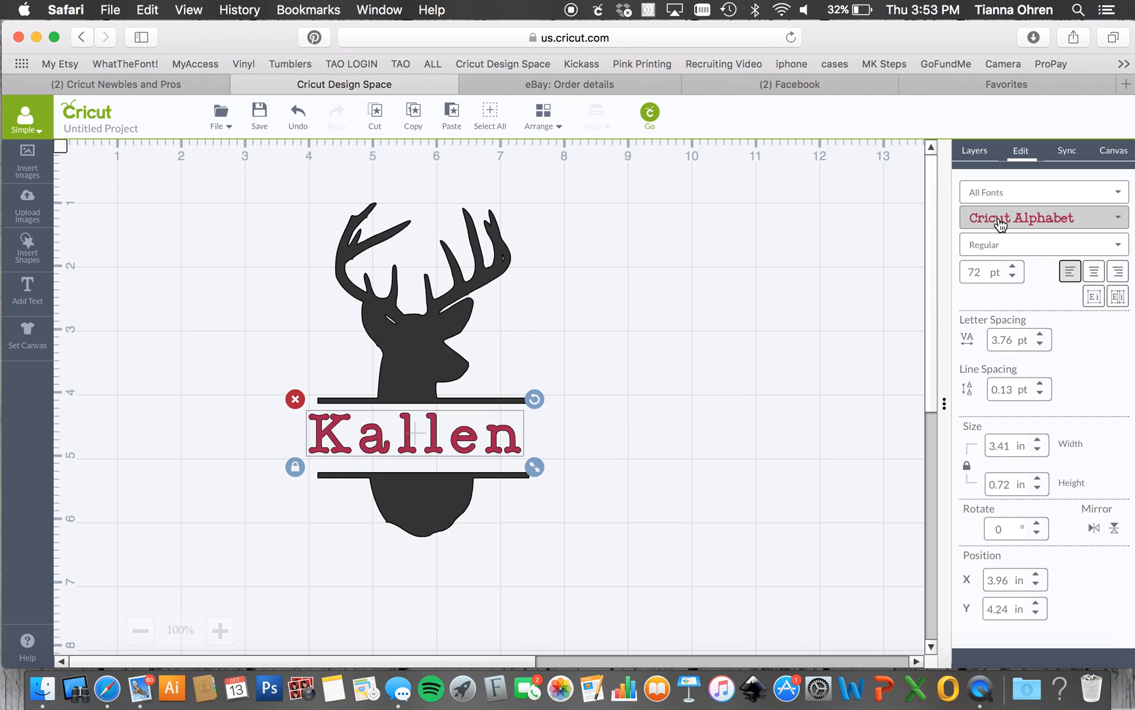
mouse_move(1017, 234)
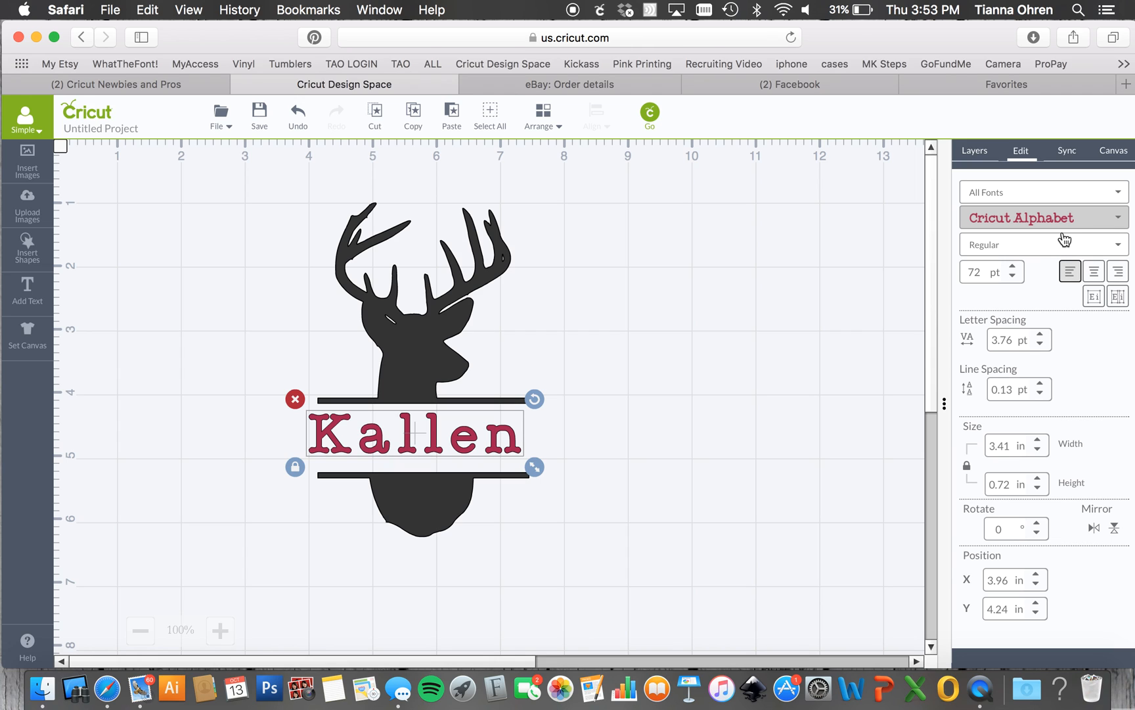
mouse_move(1058, 237)
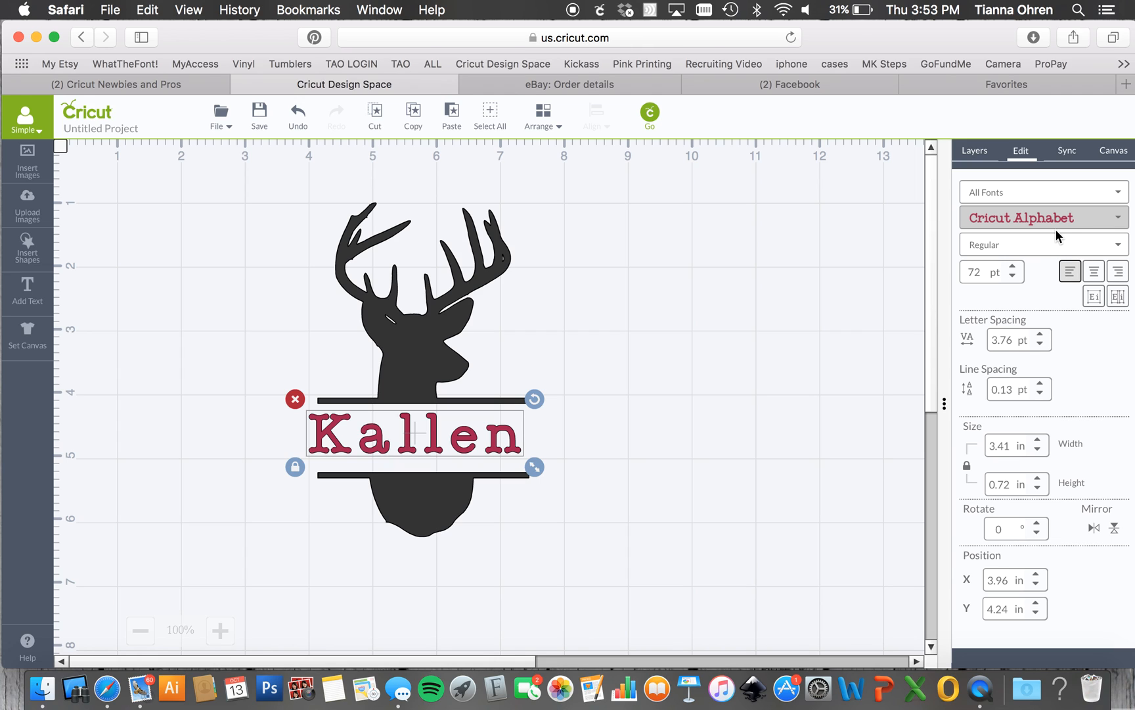
left_click(1043, 218)
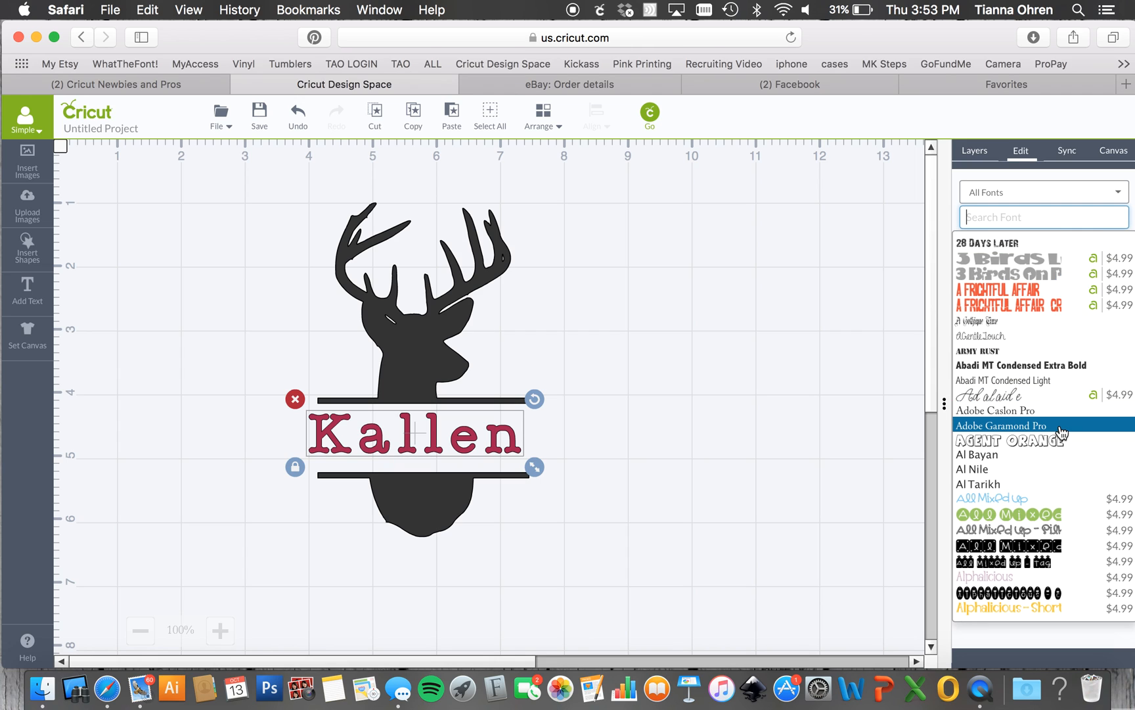
scroll("down", 3)
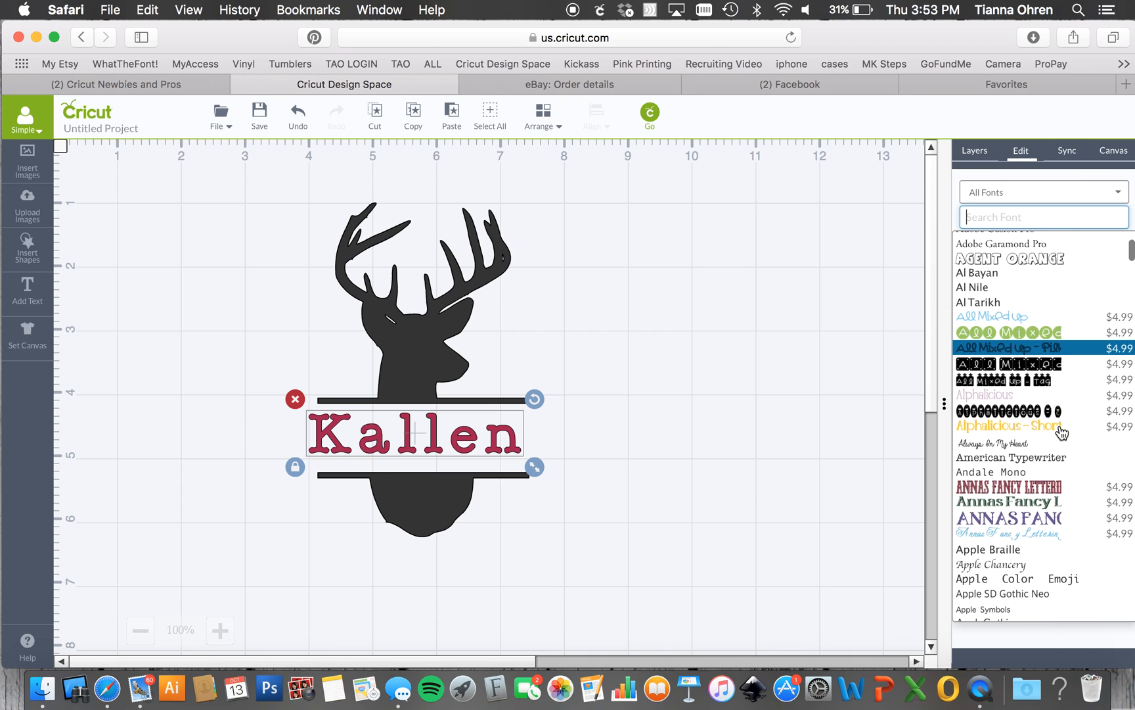
scroll("down", 3)
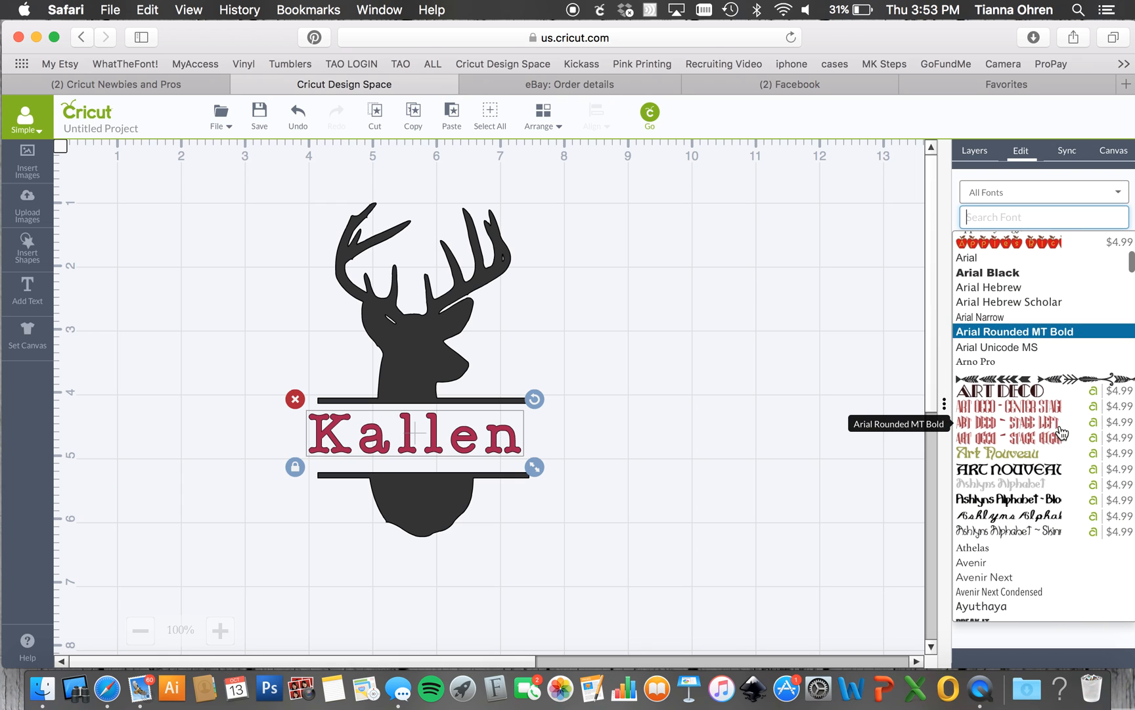
scroll("down", 3)
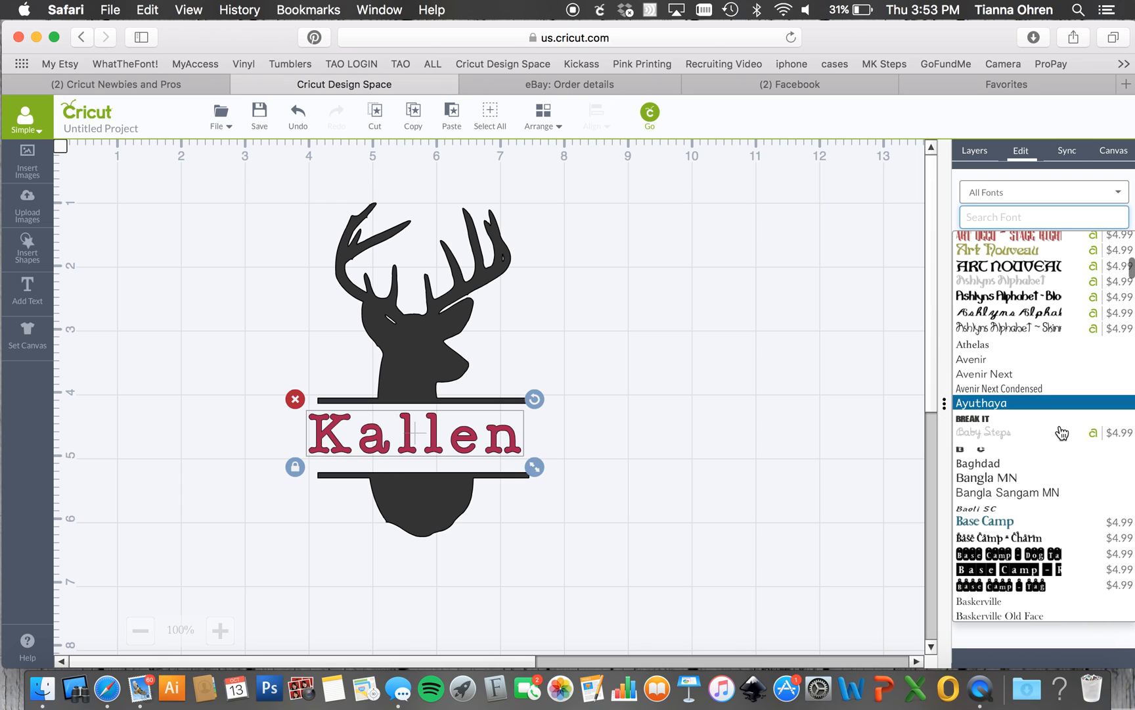
scroll("down", 3)
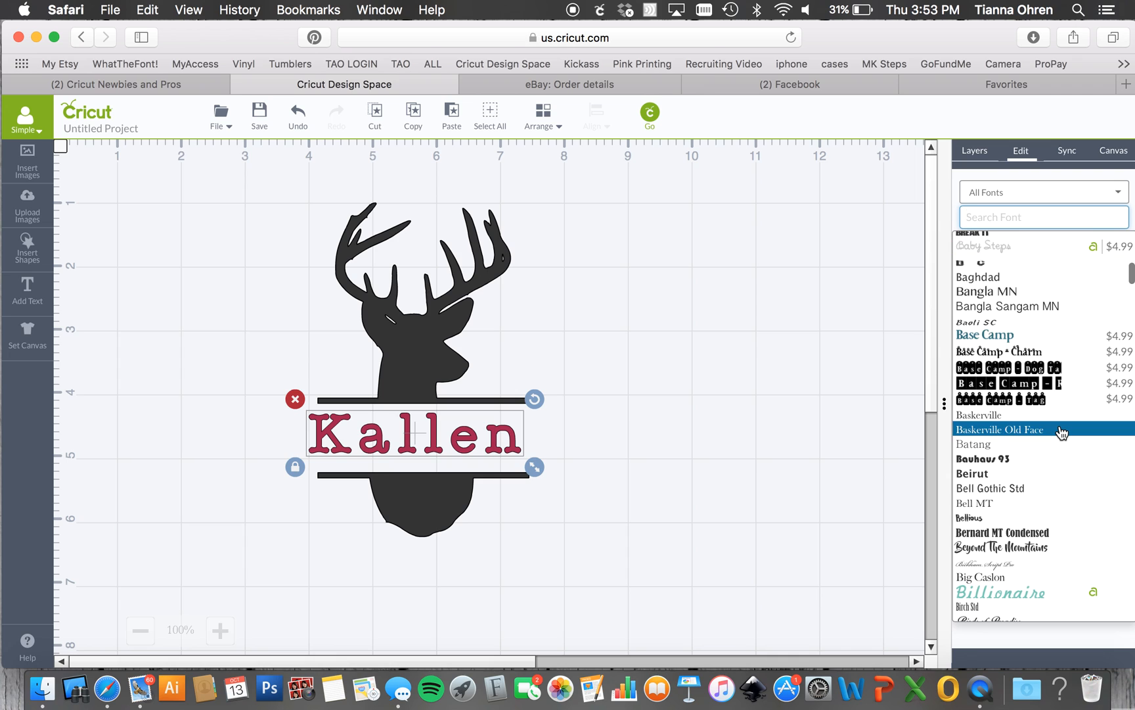
scroll("down", 3)
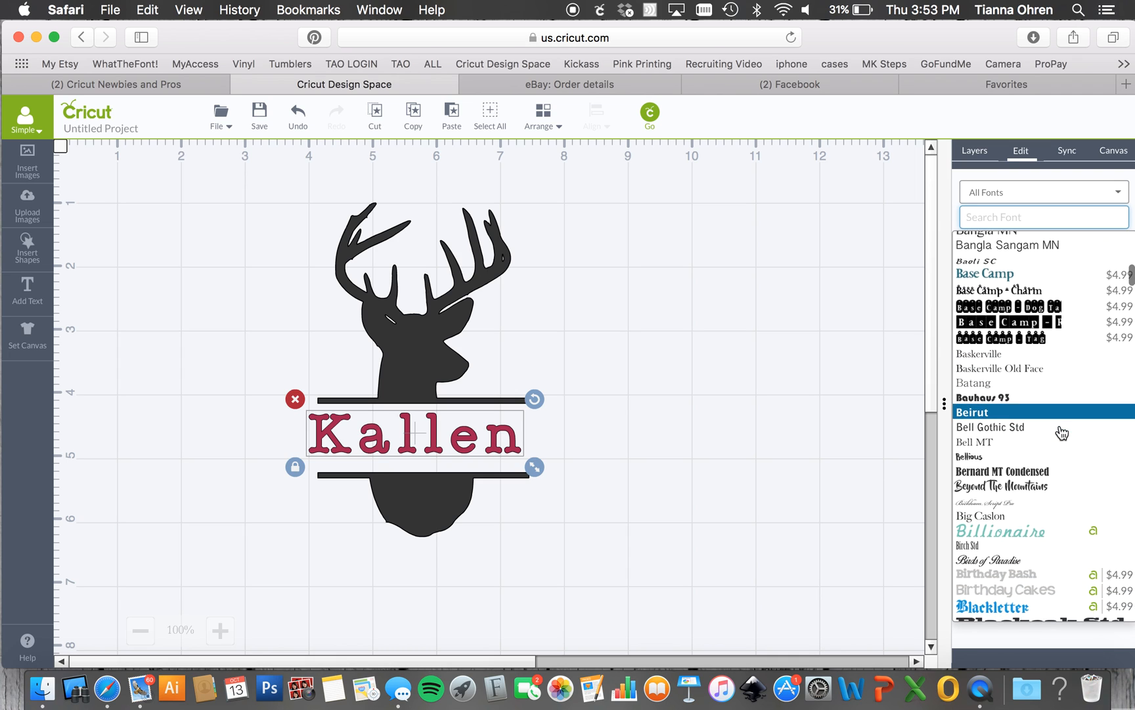
left_click(1001, 486)
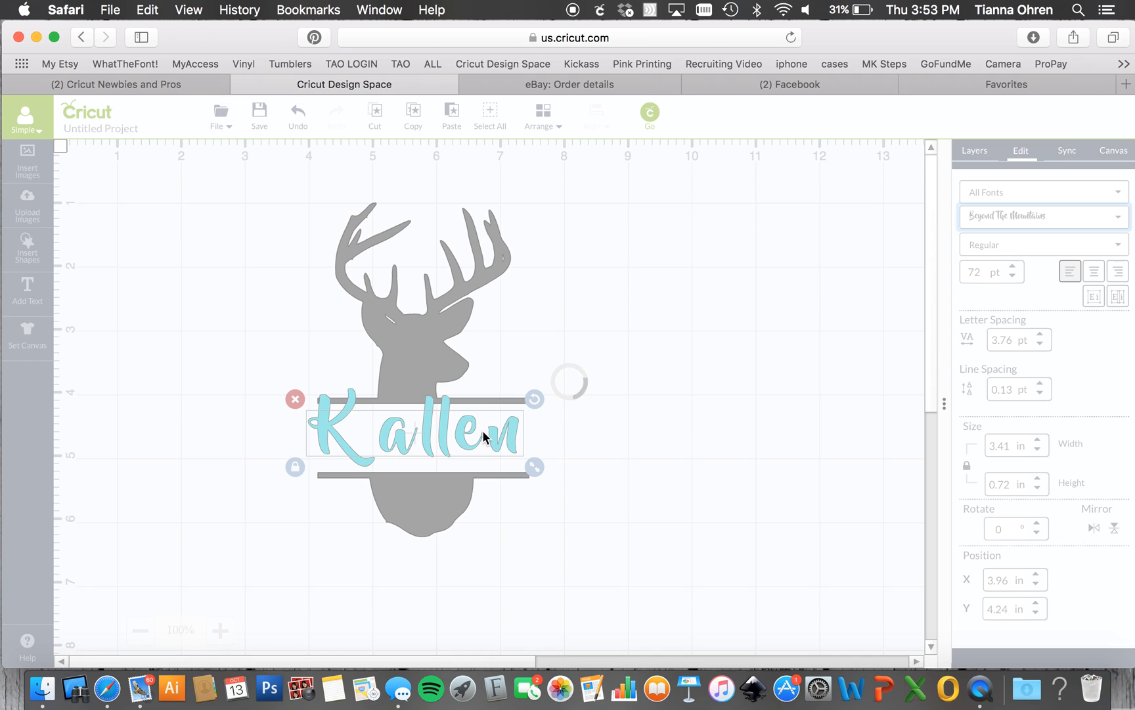
Scale Kallen to about 3.3 by 1.2 inches centred in the gap between the bars
left_click_drag(535, 466, 528, 487)
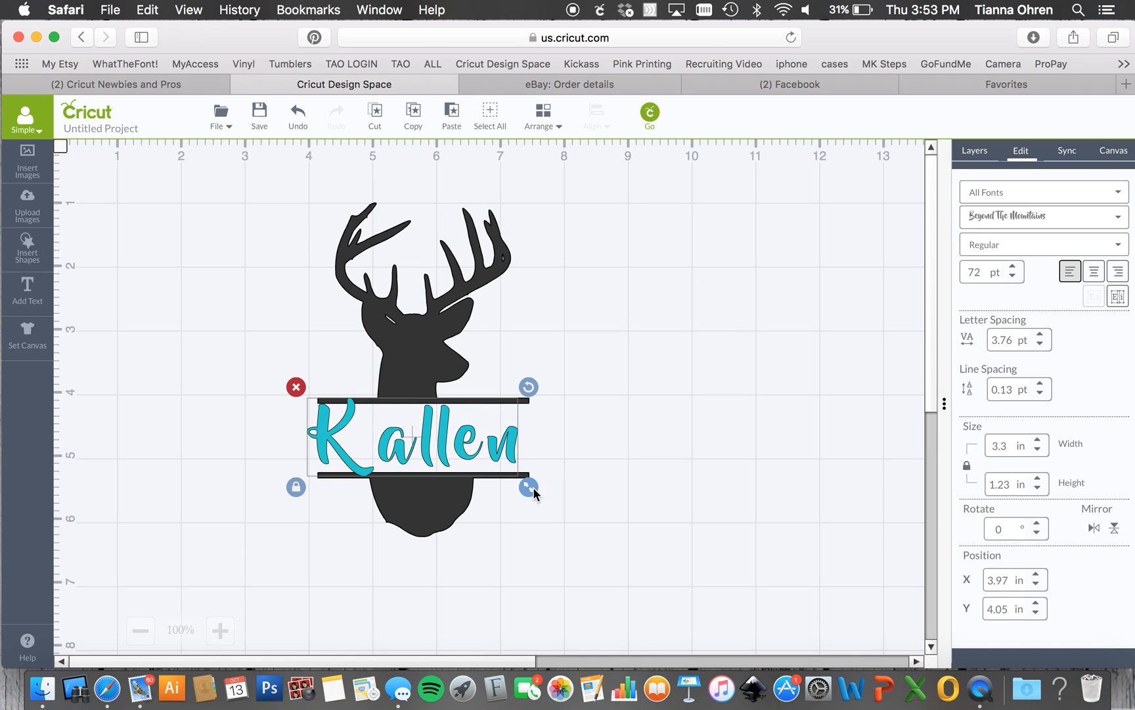
left_click_drag(530, 486, 467, 442)
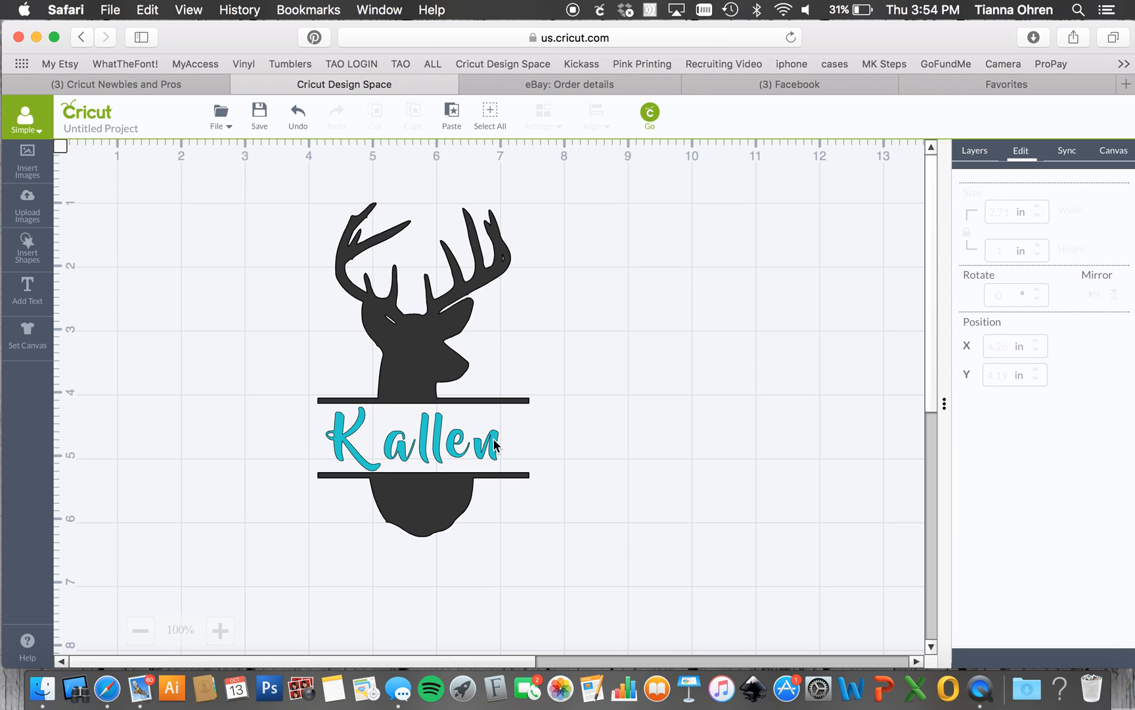
left_click(412, 444)
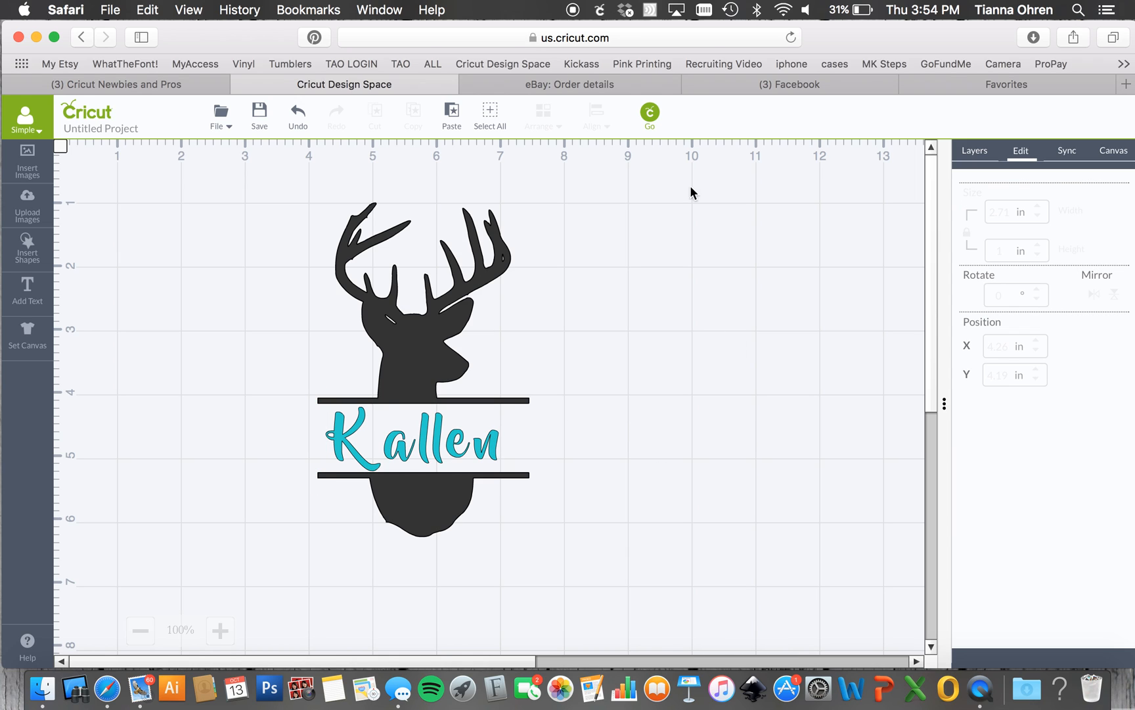
Send the design to the mat preview and review the teal Kallen mat and black deer mat
left_click(649, 111)
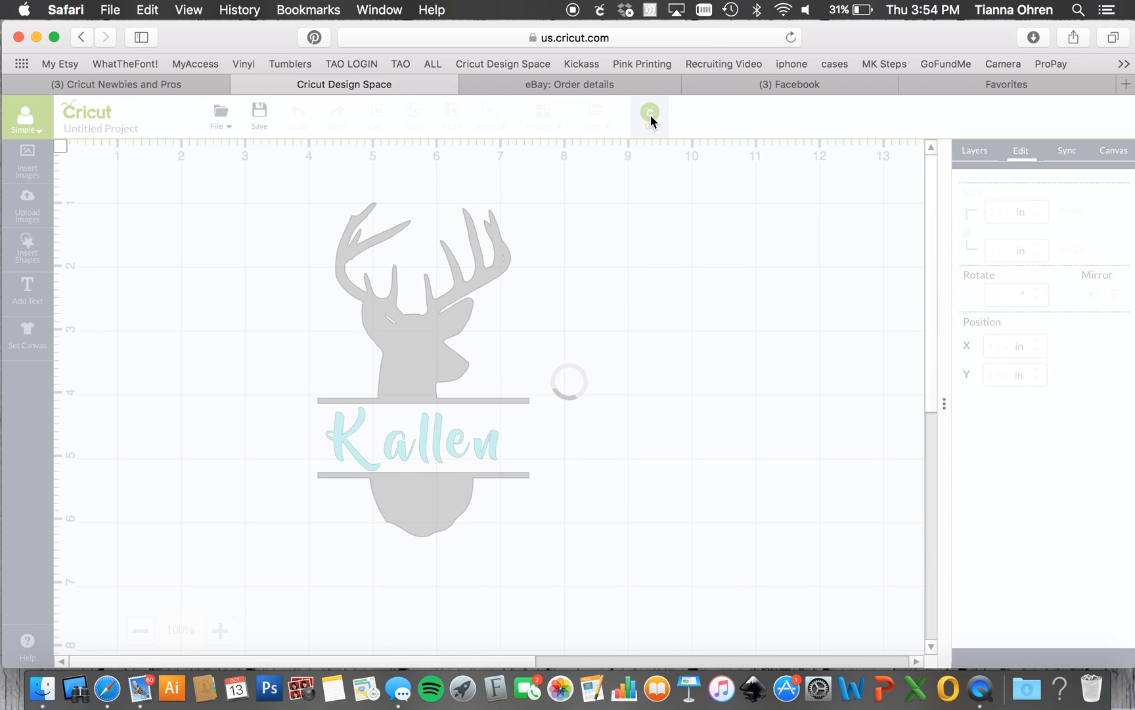
left_click(649, 111)
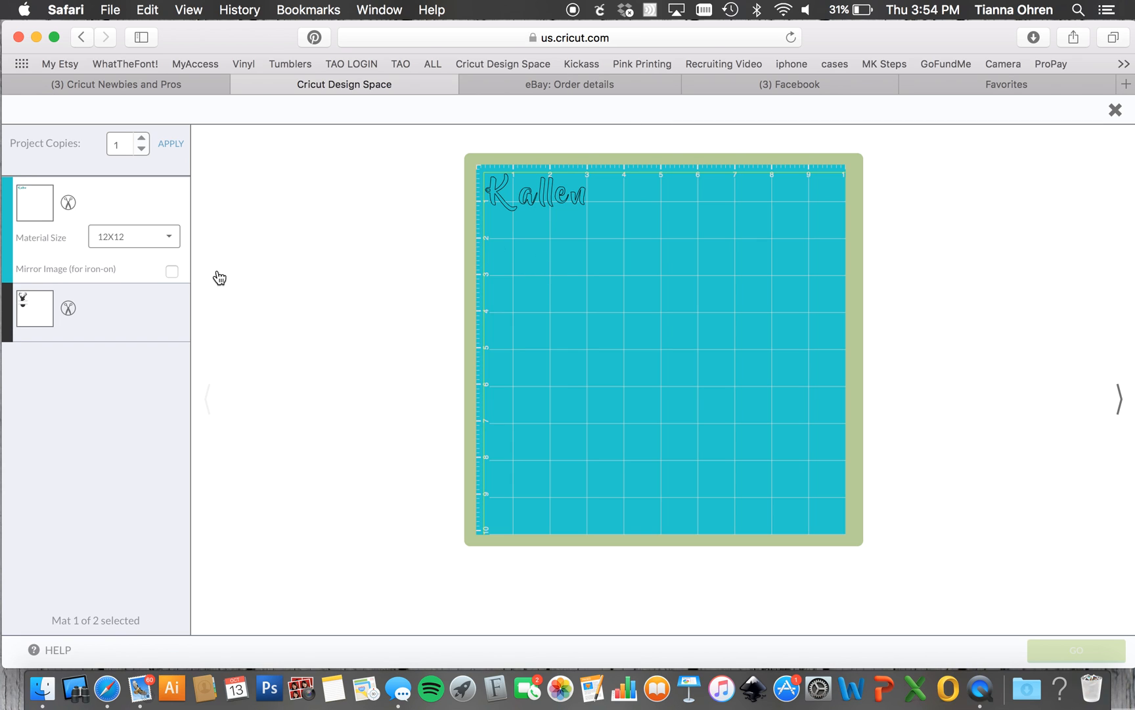
left_click(35, 309)
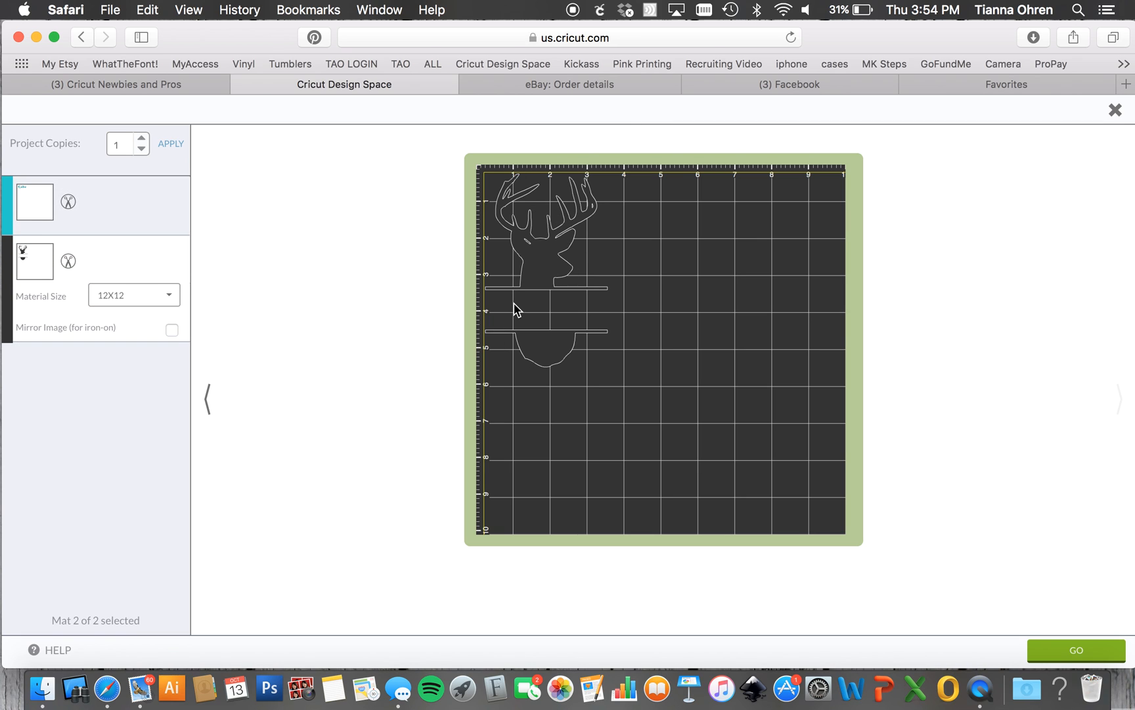
left_click(32, 204)
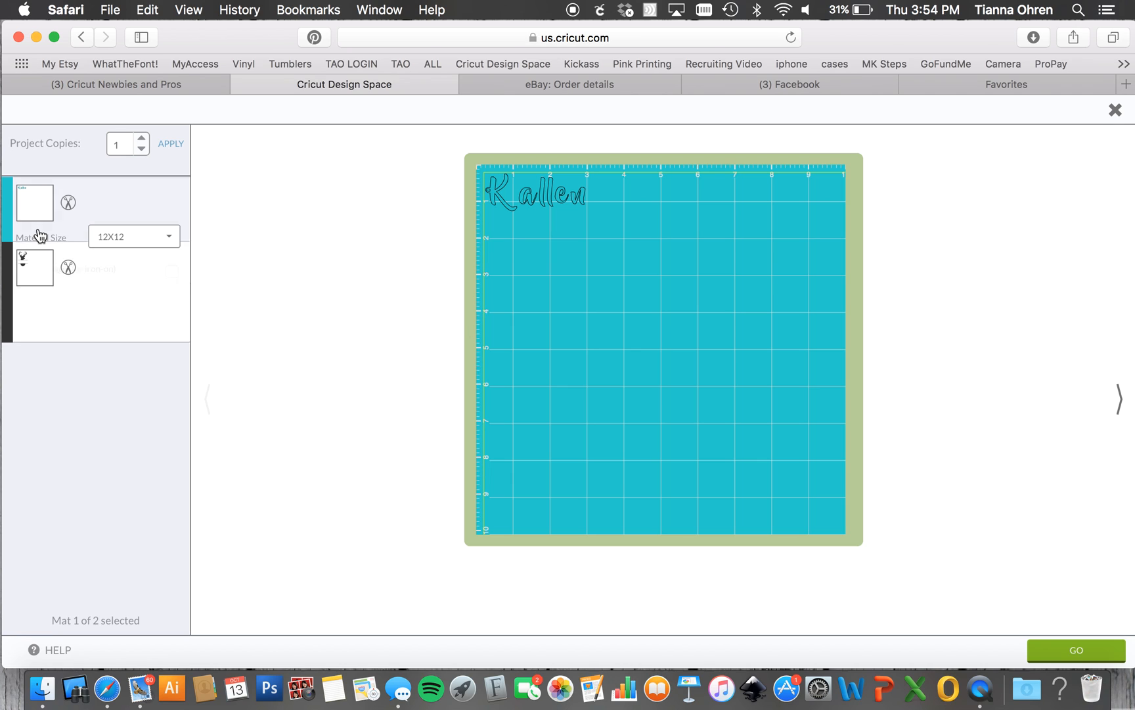
left_click(34, 268)
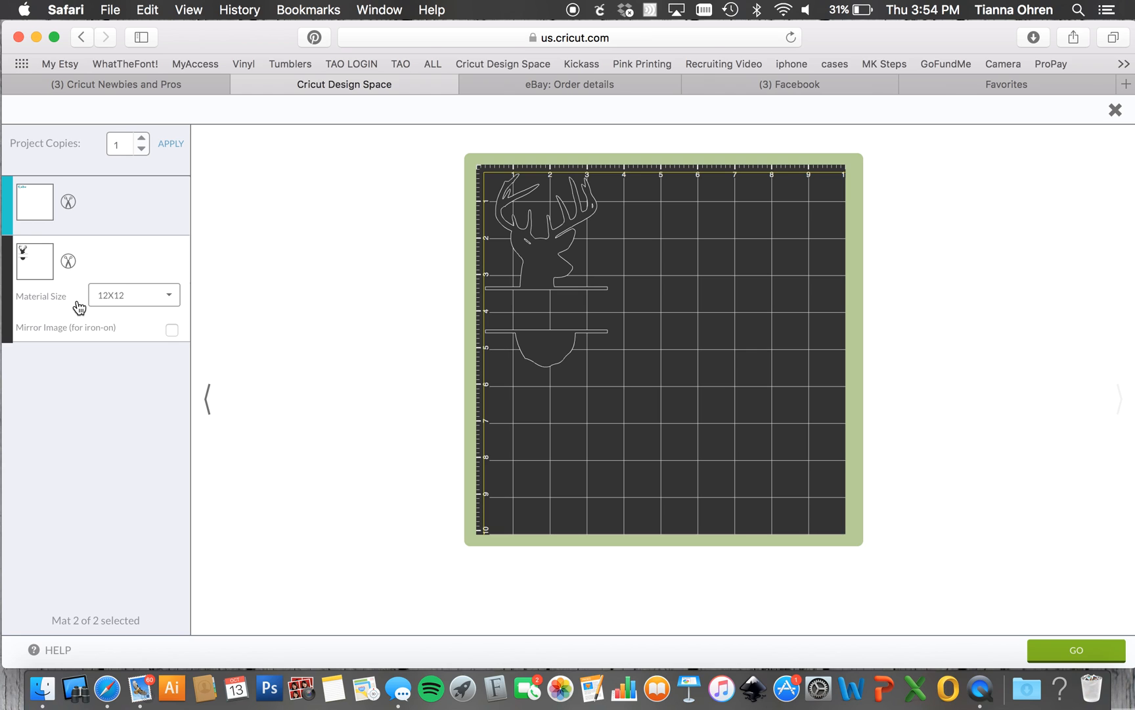
mouse_move(431, 329)
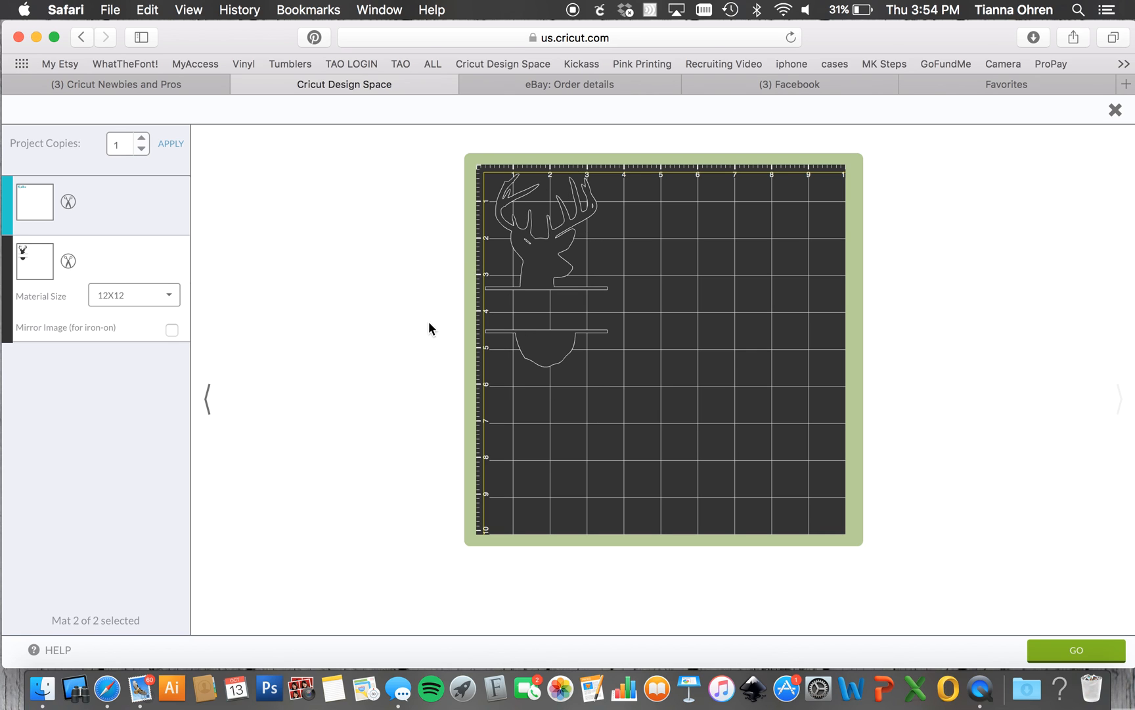
mouse_move(630, 322)
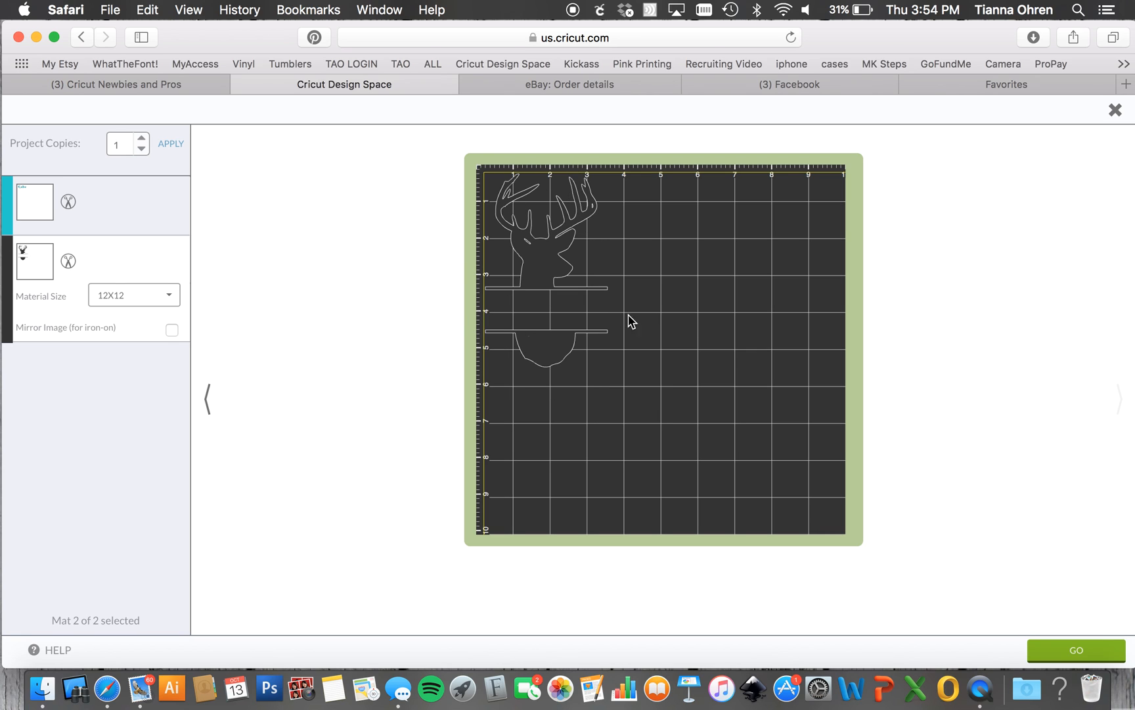
mouse_move(1133, 270)
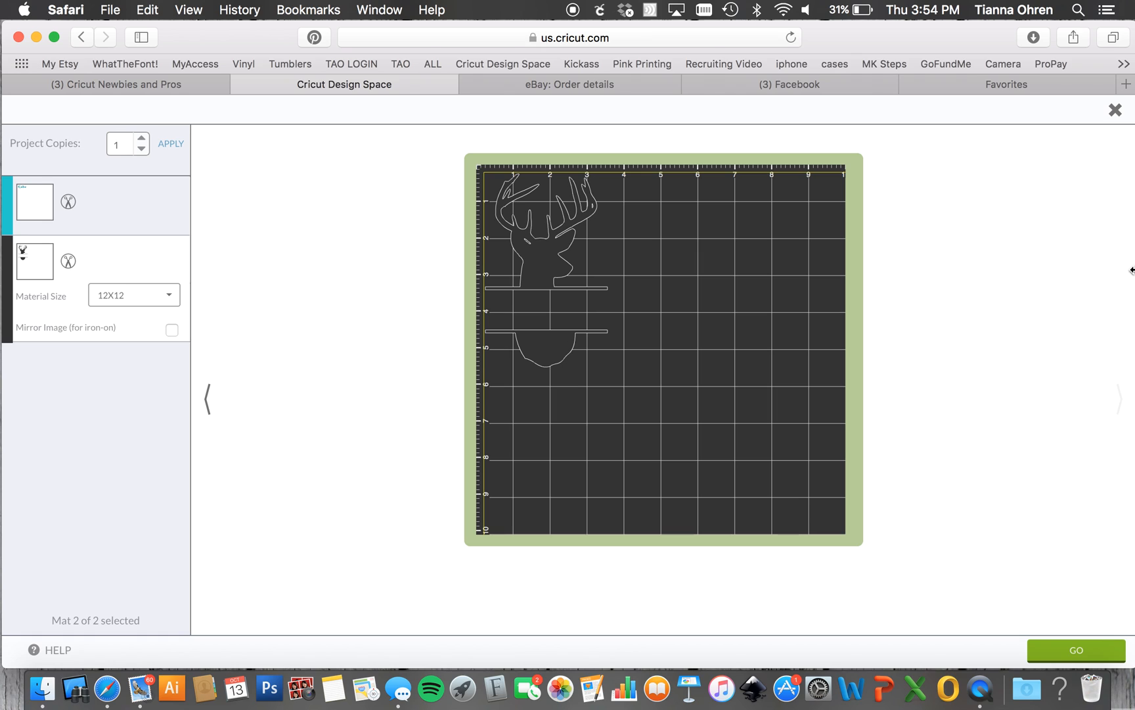
mouse_move(1004, 297)
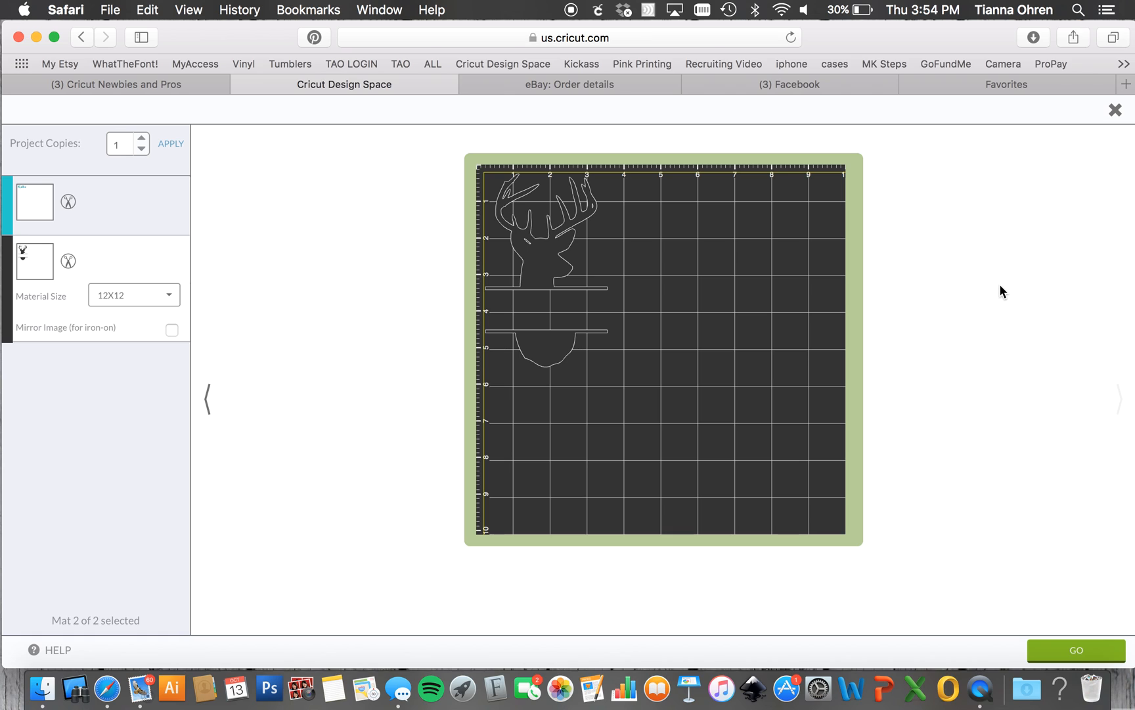
mouse_move(975, 256)
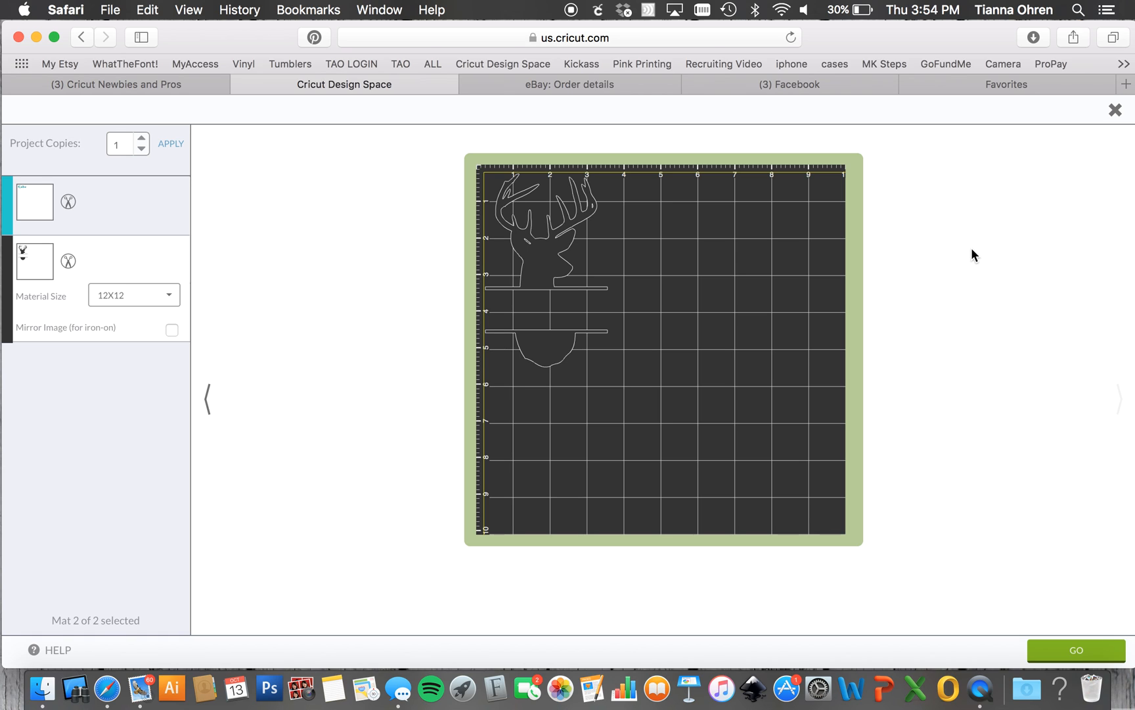